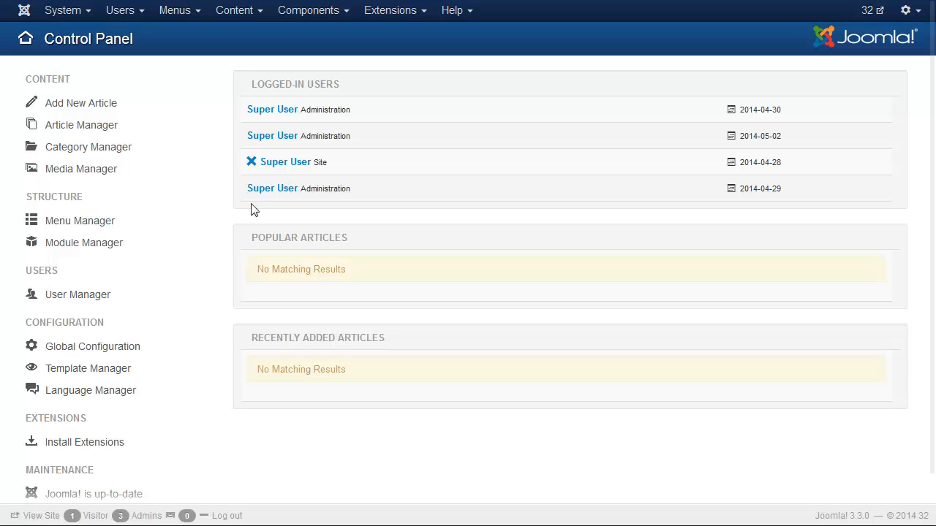
pyautogui.moveTo(244, 194)
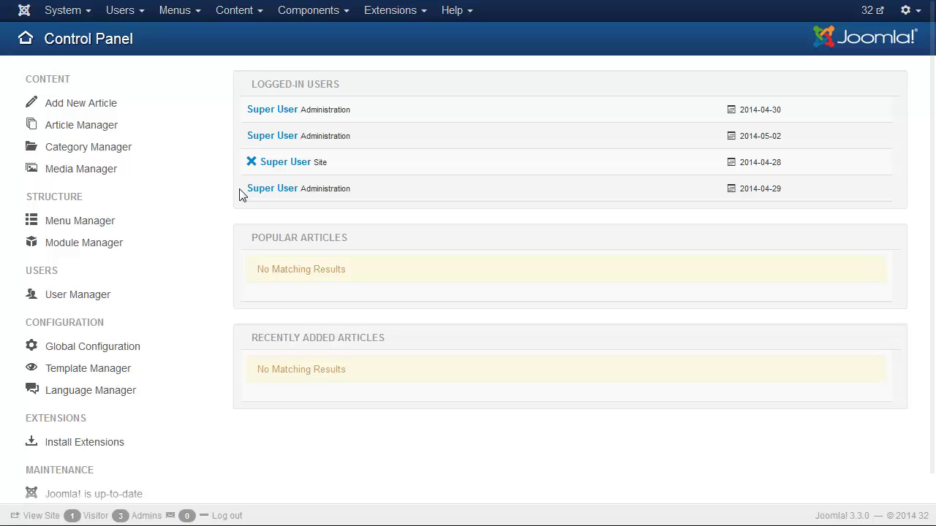
# Step: Open the LayerSlider sliders list from the Components menu
pyautogui.click(313, 10)
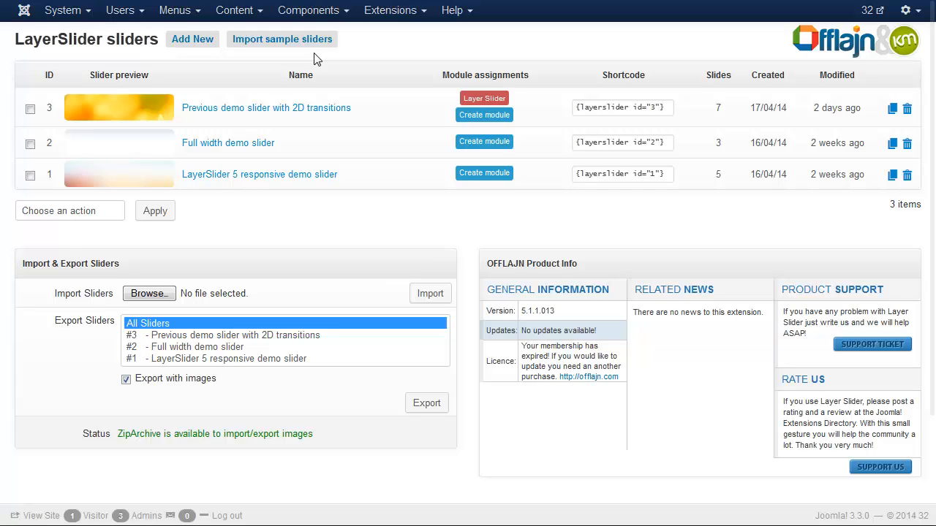
pyautogui.moveTo(261, 107)
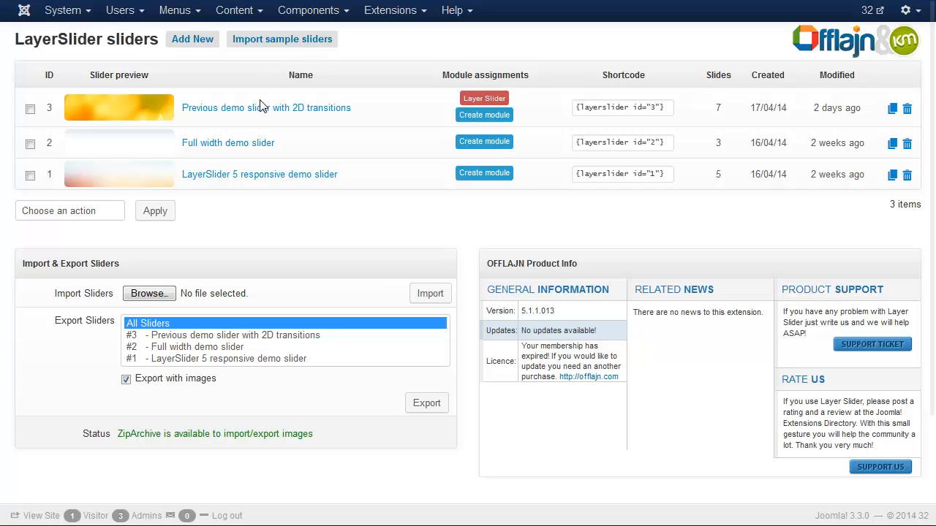
pyautogui.moveTo(256, 237)
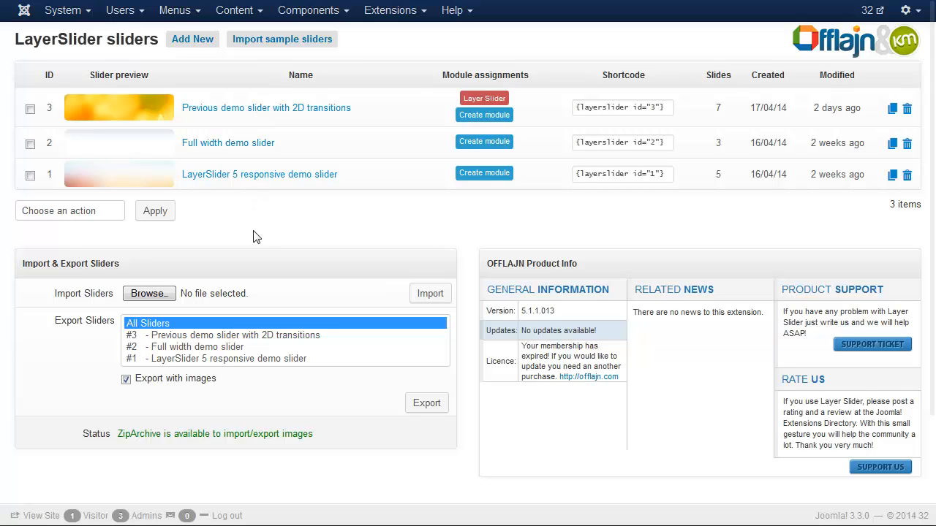
pyautogui.moveTo(40, 368)
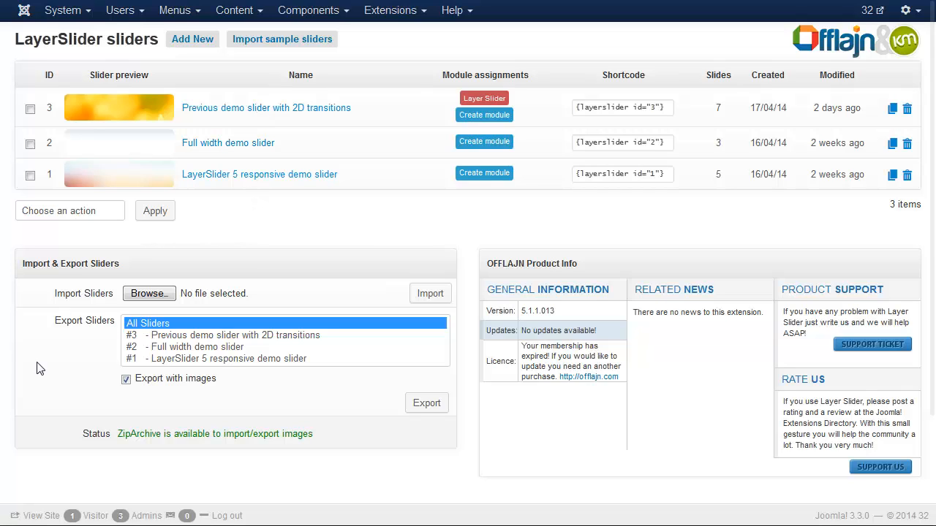
pyautogui.moveTo(219, 211)
pyautogui.write('A')
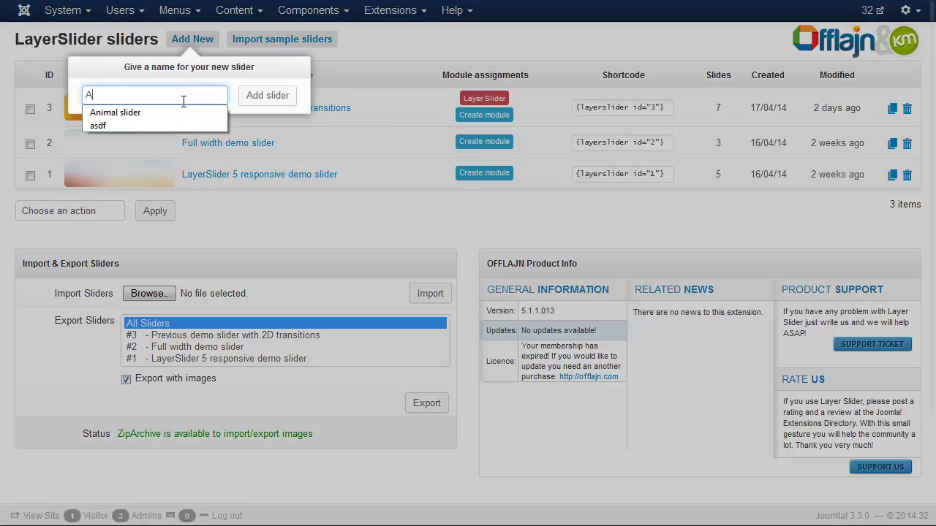
# Step: Add a new slider named 'Animal slider'
pyautogui.click(115, 112)
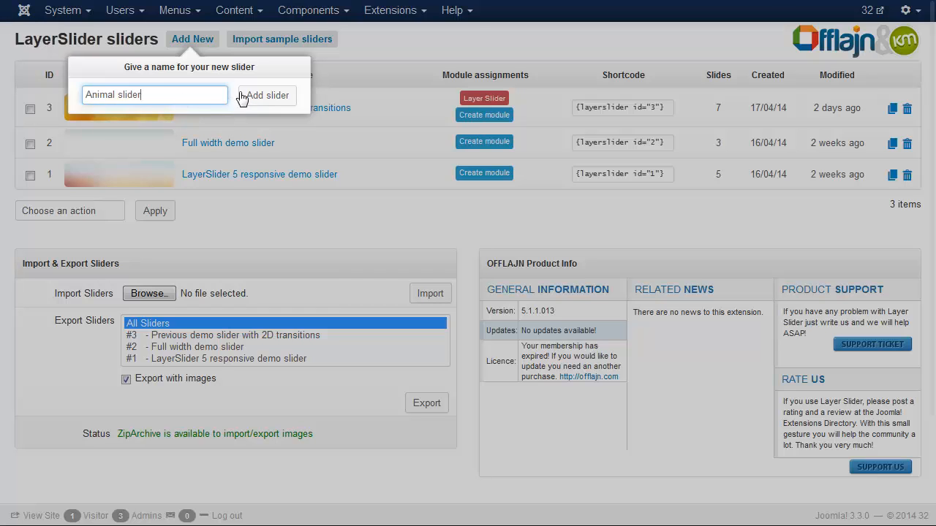
pyautogui.click(269, 96)
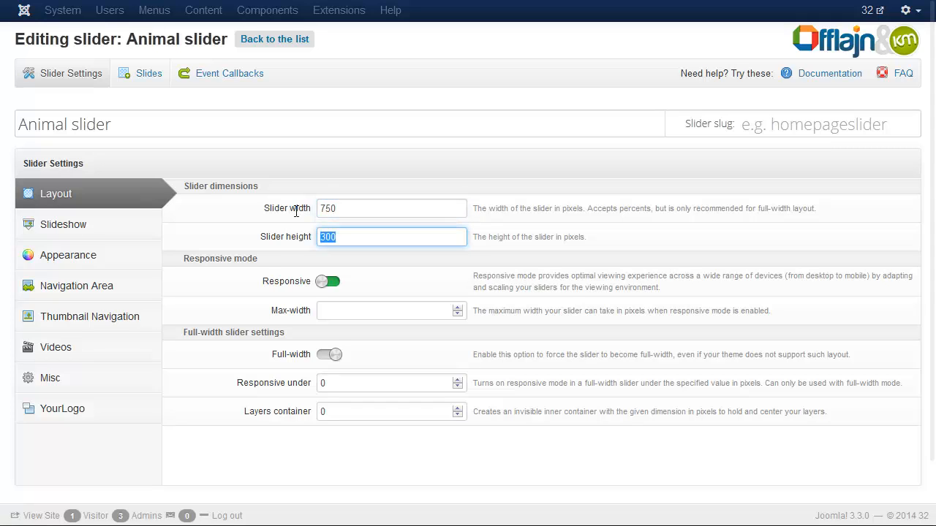
# Step: Change the slider height to 500 px, save changes, and switch to the Slides editor
pyautogui.write('5')
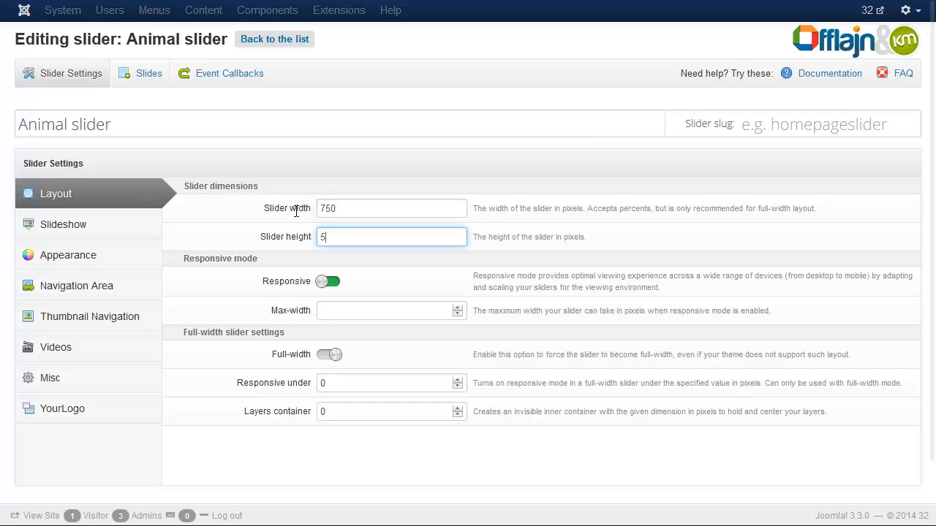
pyautogui.write('00')
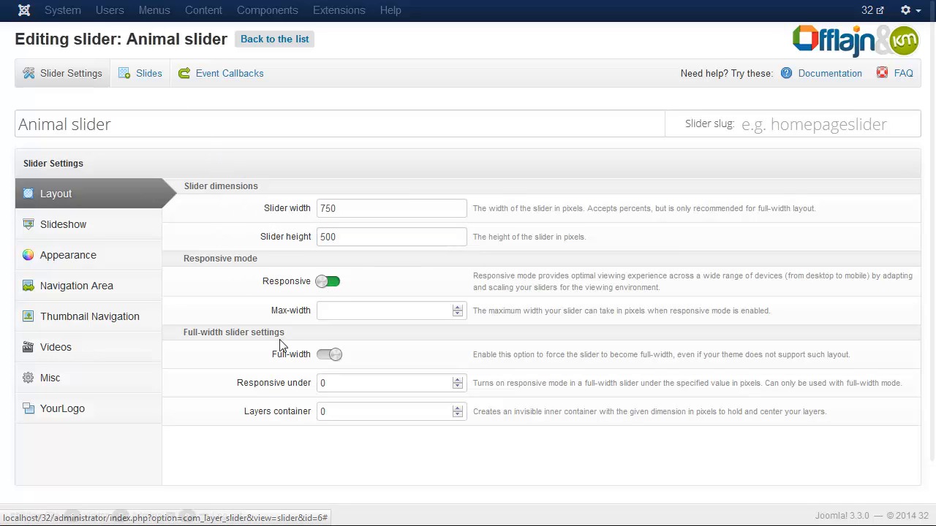
pyautogui.scroll(-3)
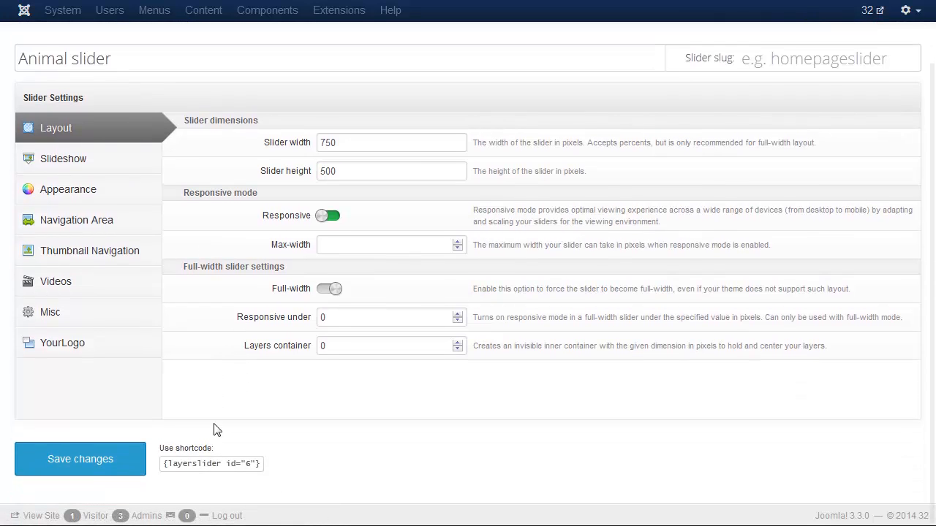
pyautogui.click(79, 458)
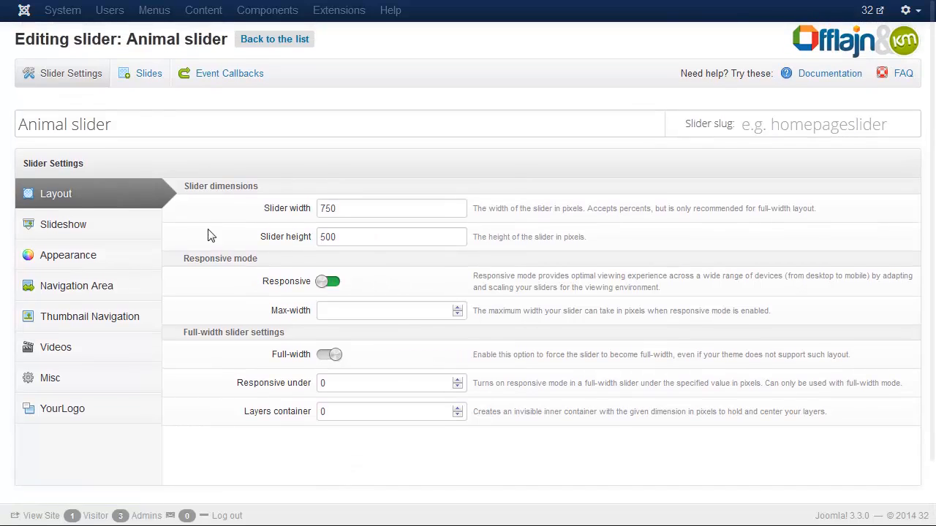
pyautogui.click(149, 73)
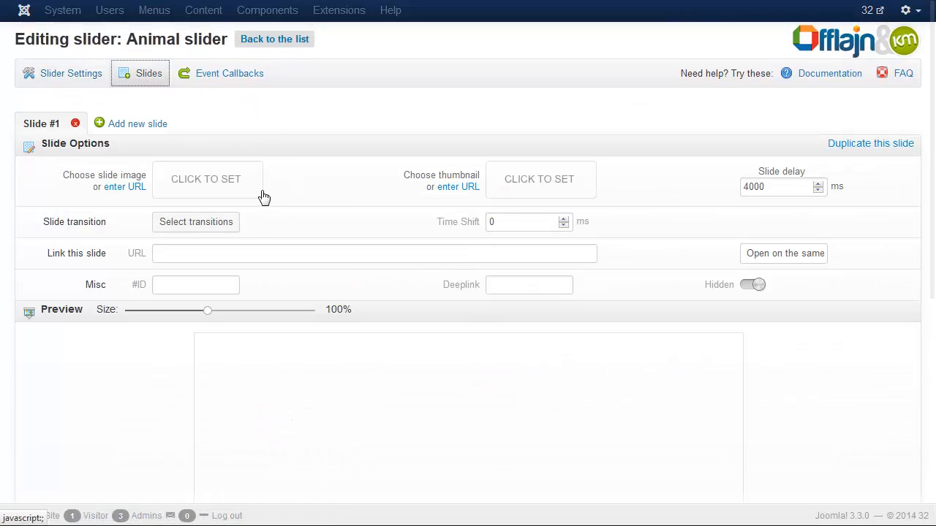
# Step: Set leopard.jpg as the background image of Slide #1
pyautogui.click(206, 179)
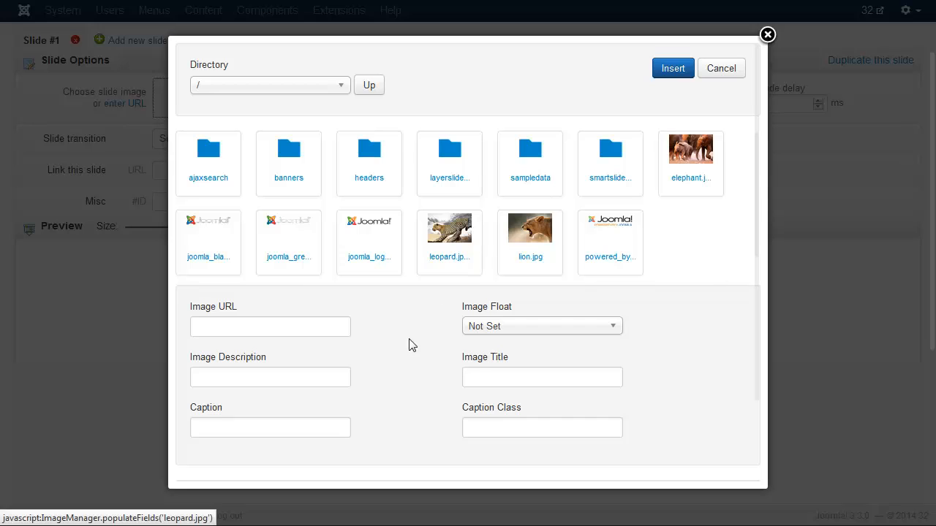
pyautogui.scroll(-3)
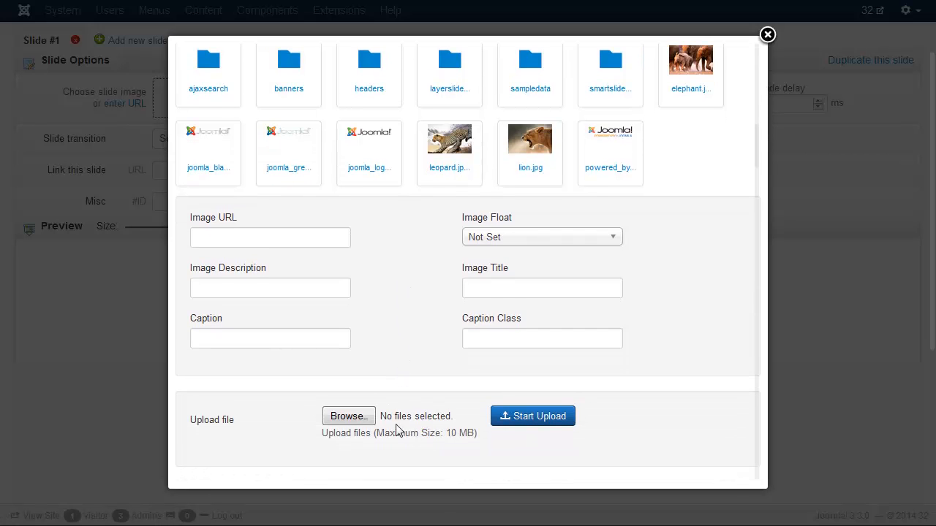
pyautogui.scroll(3)
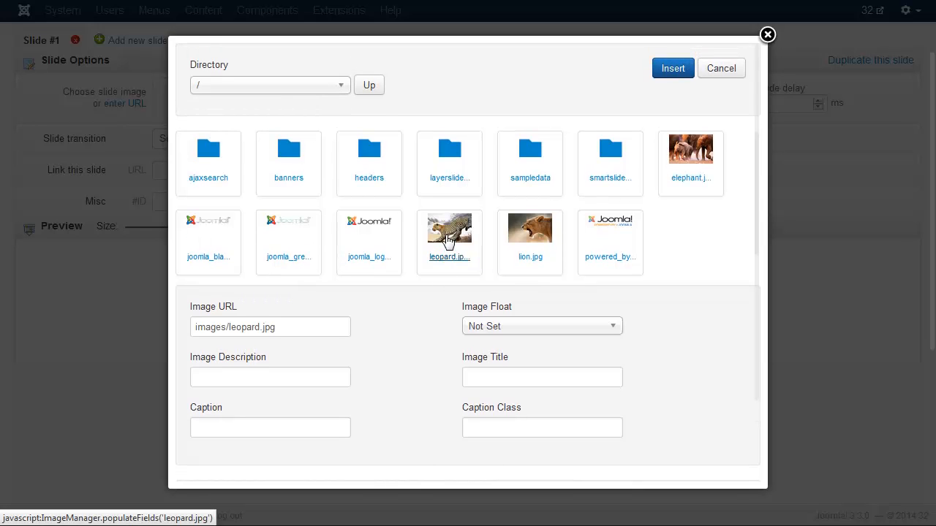
pyautogui.click(672, 68)
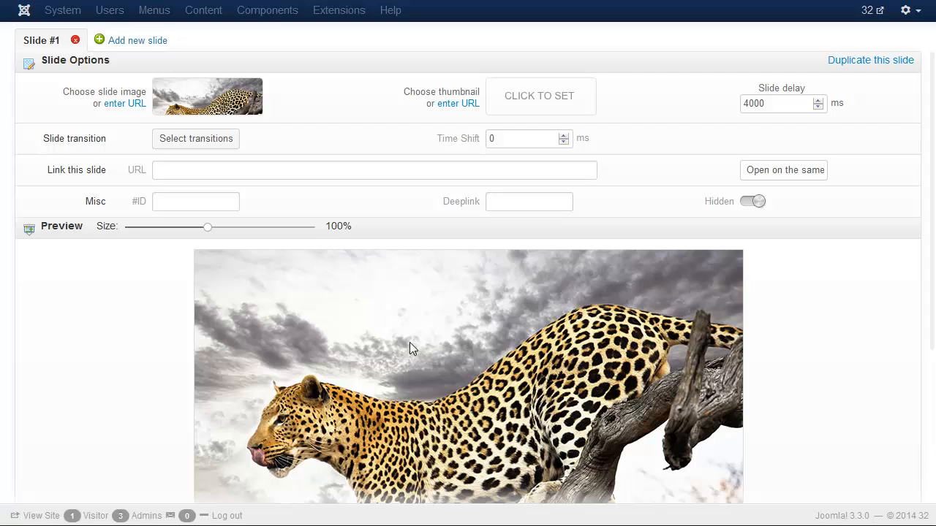
pyautogui.scroll(-3)
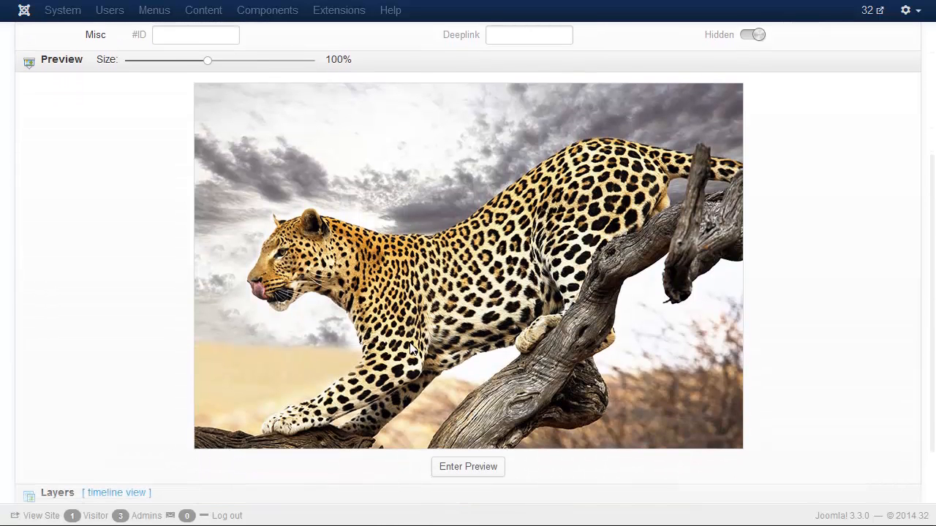
pyautogui.moveTo(401, 267)
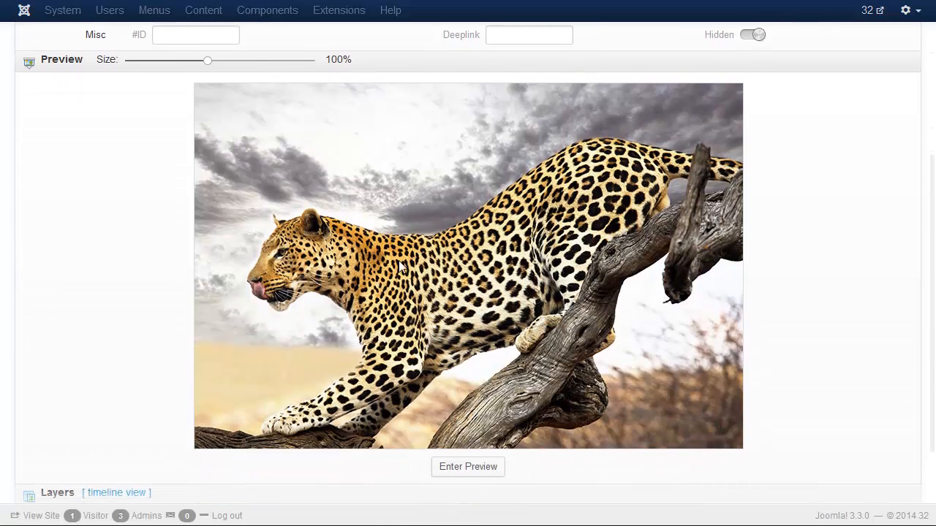
pyautogui.scroll(-3)
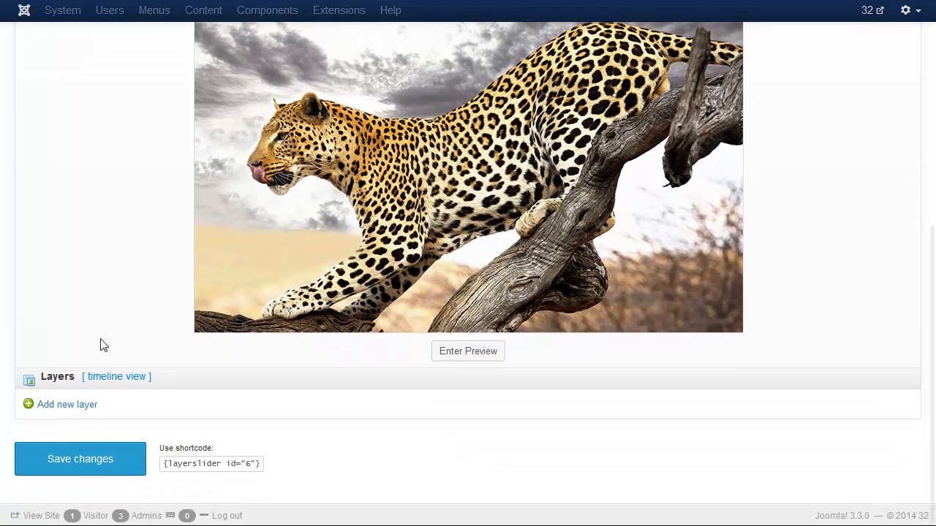
# Step: Add a text layer reading 'Leopard', position it on the slide, and make it H3
pyautogui.click(66, 404)
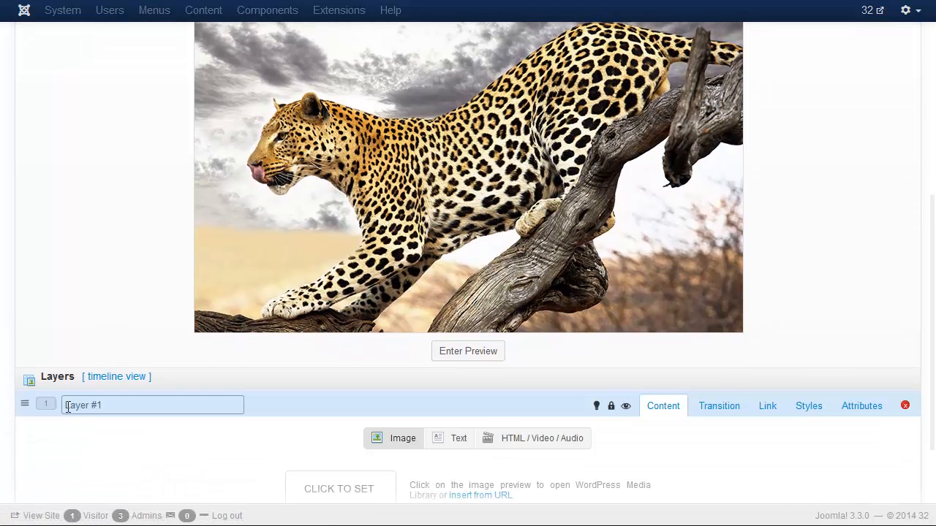
pyautogui.scroll(-3)
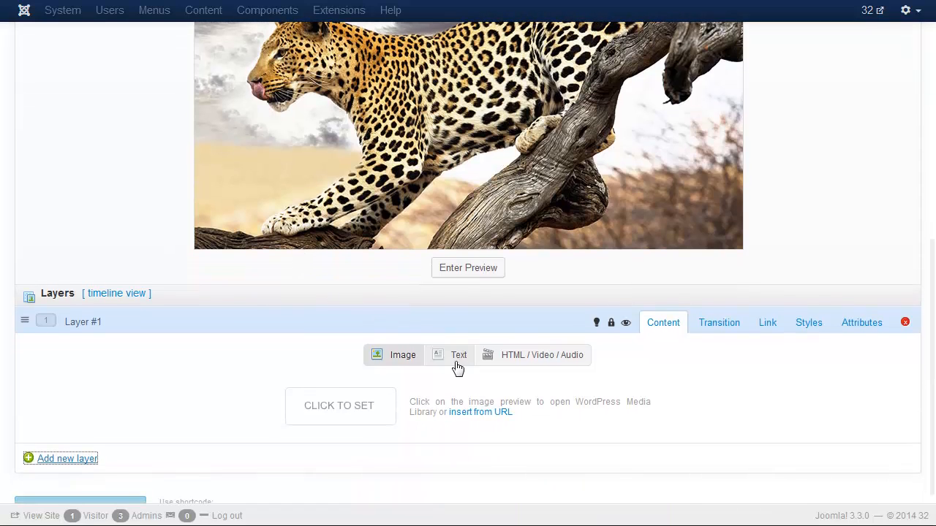
pyautogui.click(458, 355)
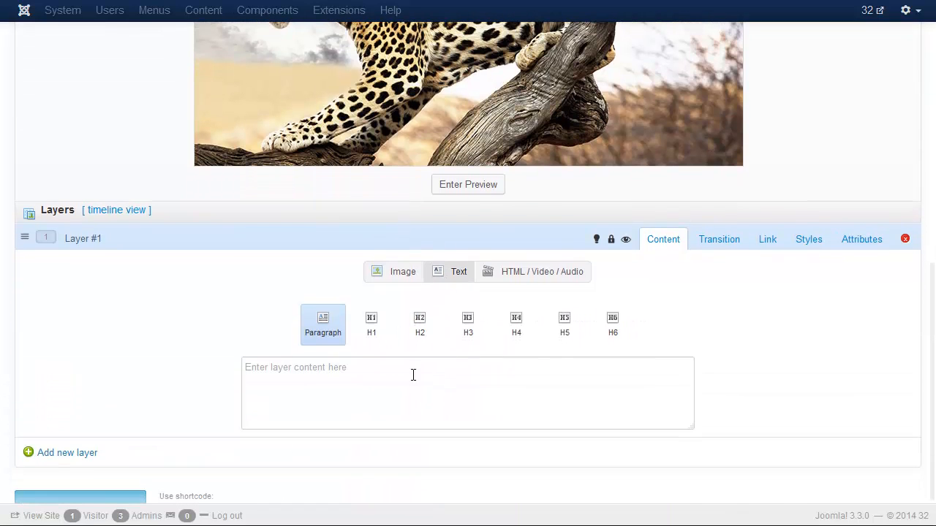
pyautogui.write('Leopa')
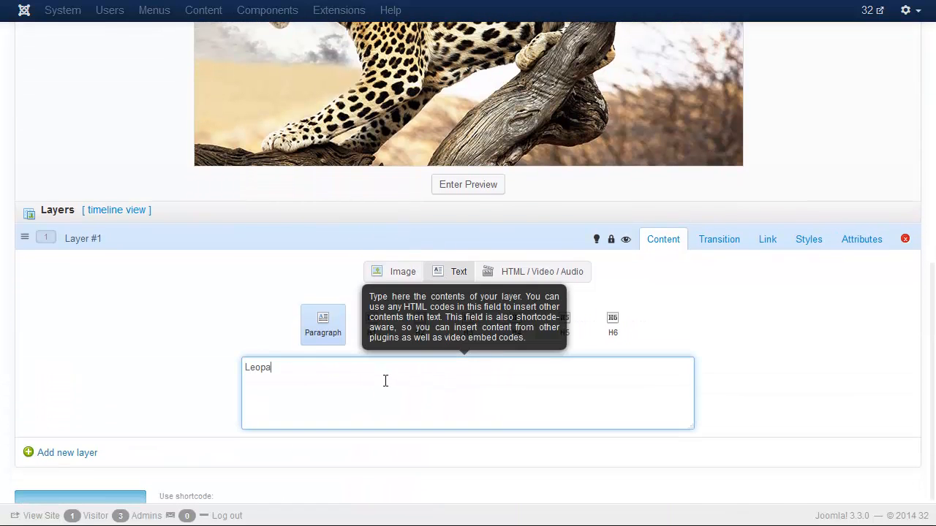
pyautogui.write('rd')
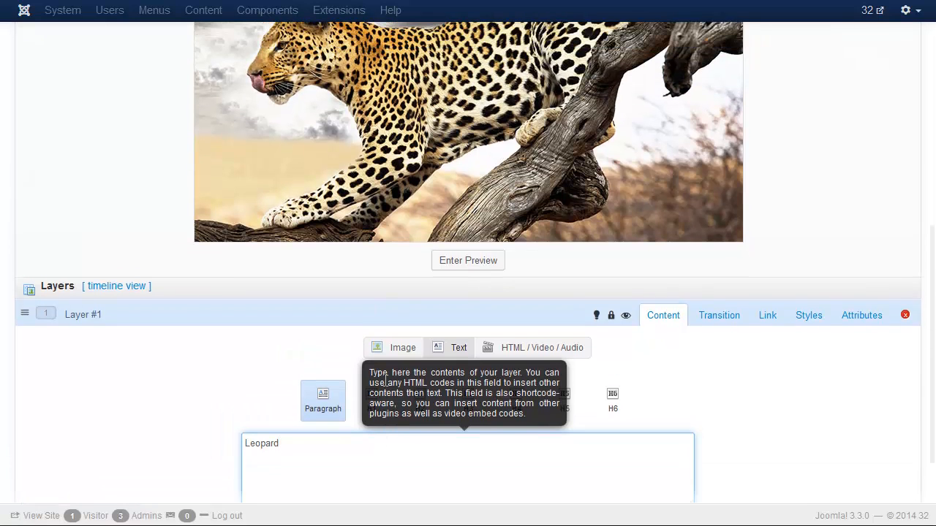
pyautogui.click(468, 260)
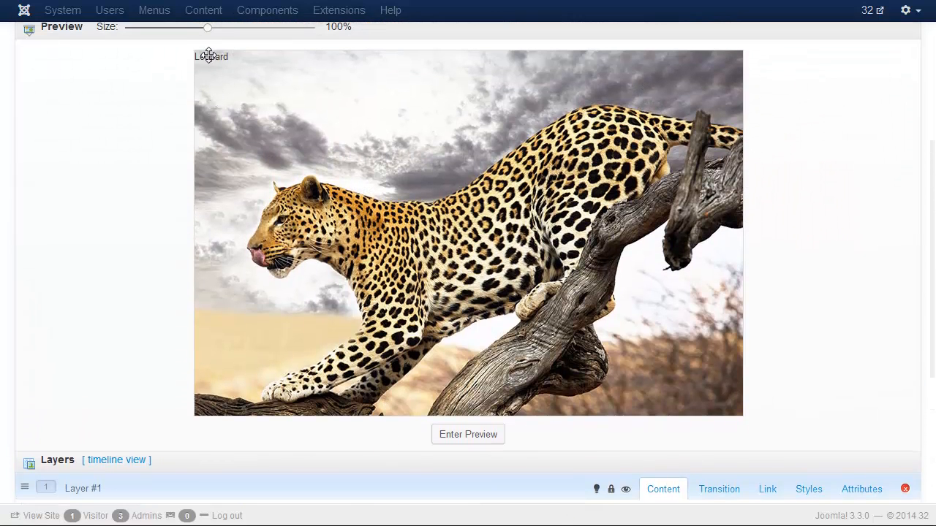
pyautogui.moveTo(210, 56); pyautogui.dragTo(627, 343)
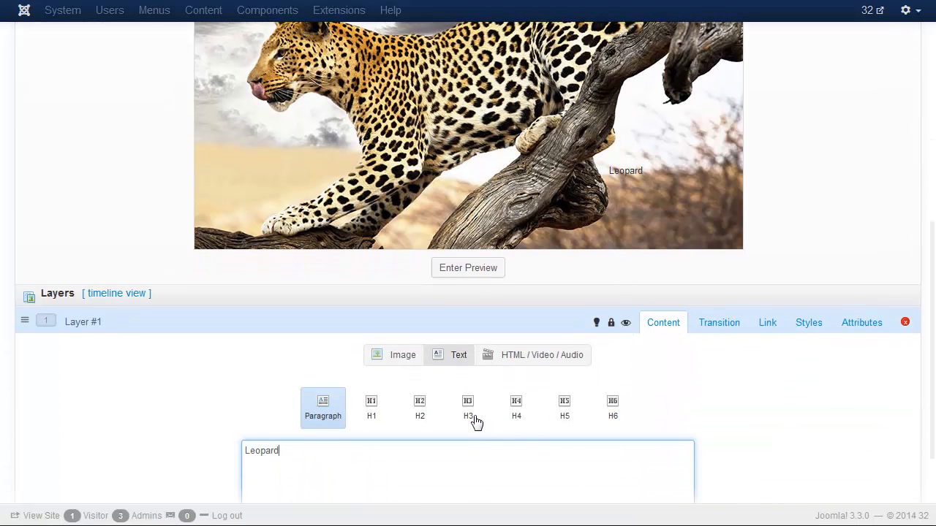
pyautogui.click(467, 407)
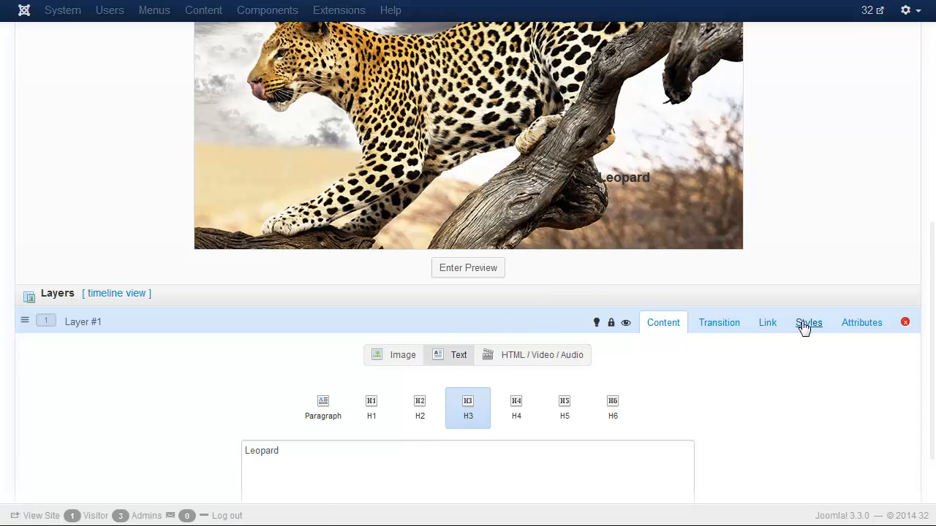
# Step: Give the Leopard caption a translucent black background and white #ffffff text
pyautogui.click(808, 323)
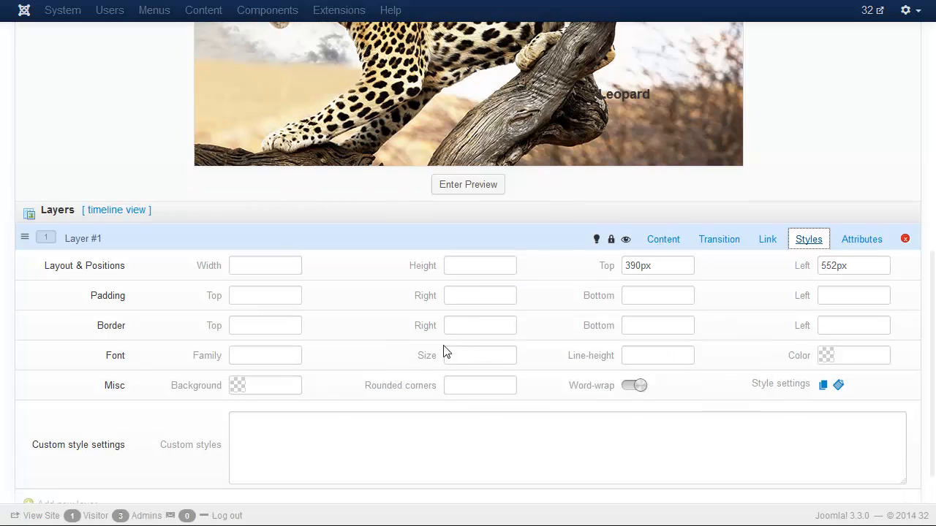
pyautogui.click(265, 385)
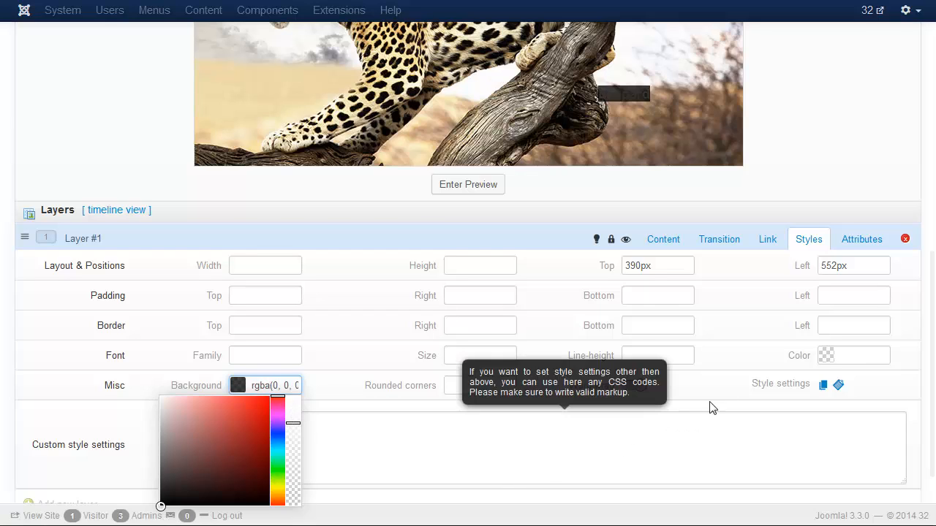
pyautogui.click(853, 355)
pyautogui.write('#ffffff')
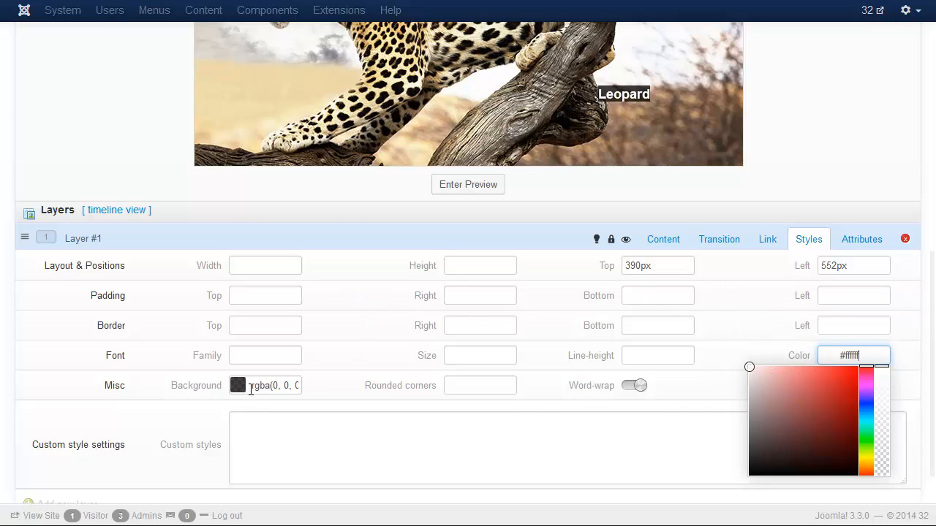
pyautogui.click(238, 385)
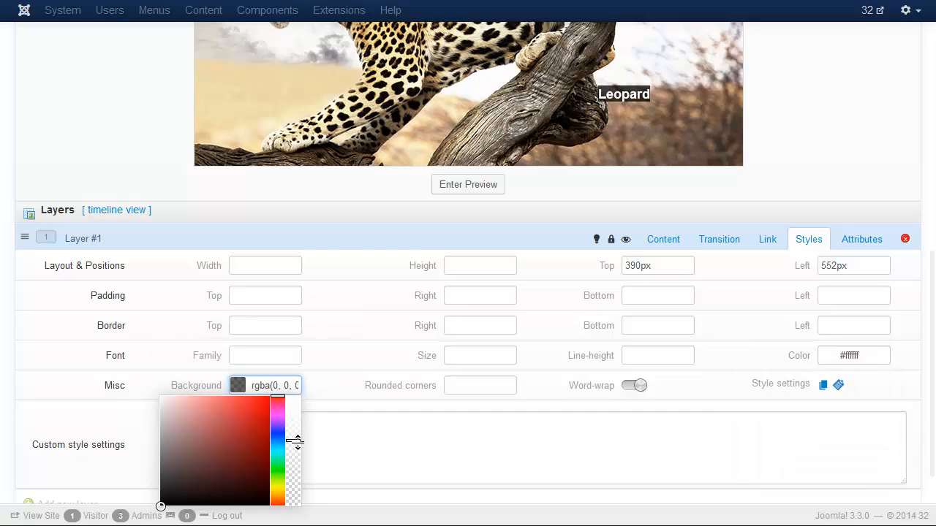
pyautogui.click(332, 386)
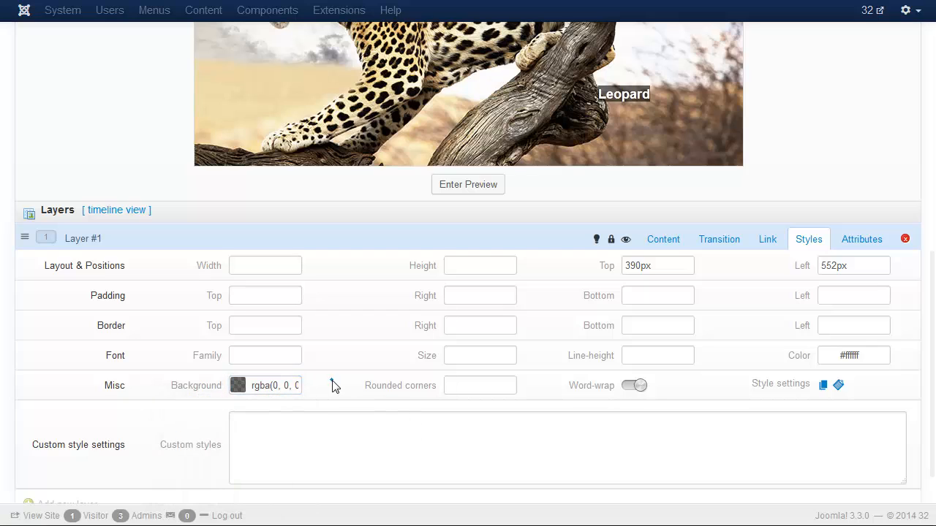
# Step: Set the caption font to 'Open Sans' at size 30 and move it up and left
pyautogui.click(265, 355)
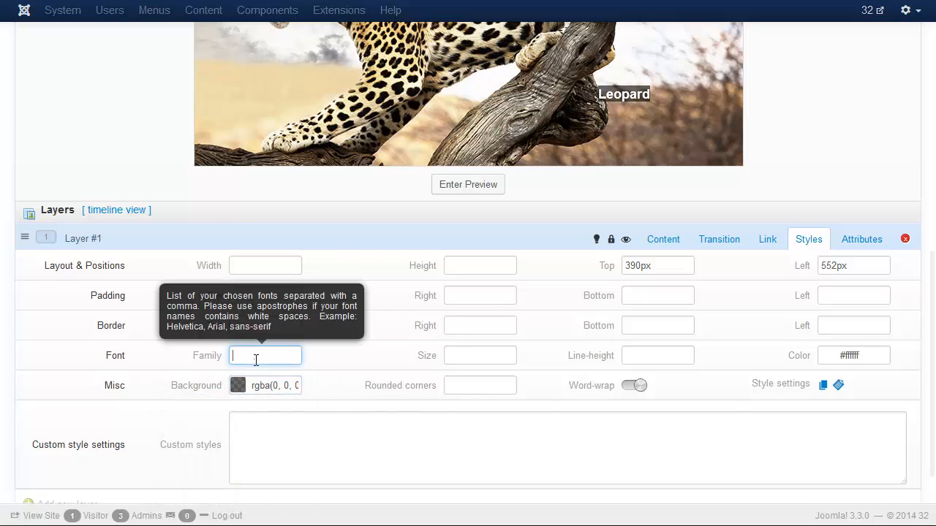
pyautogui.write("'Open Sans'")
pyautogui.click(854, 296)
pyautogui.write('10')
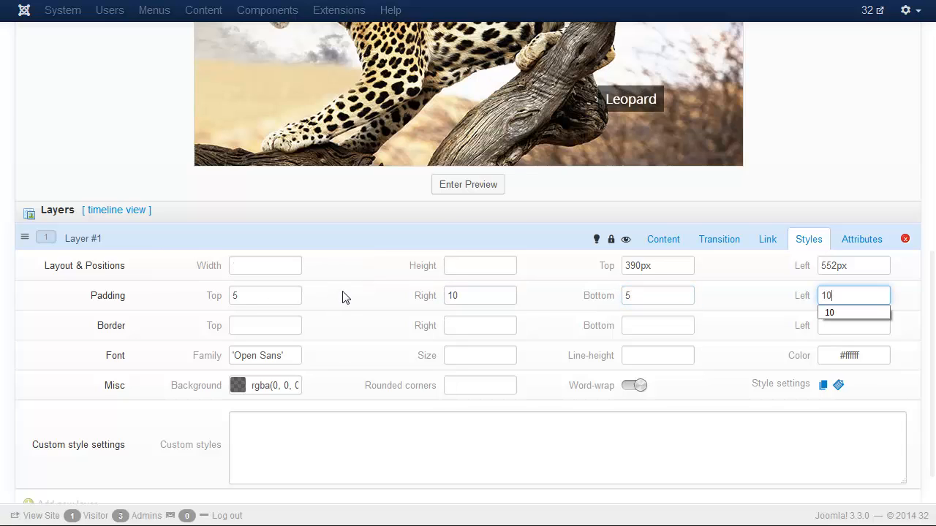
pyautogui.click(480, 355)
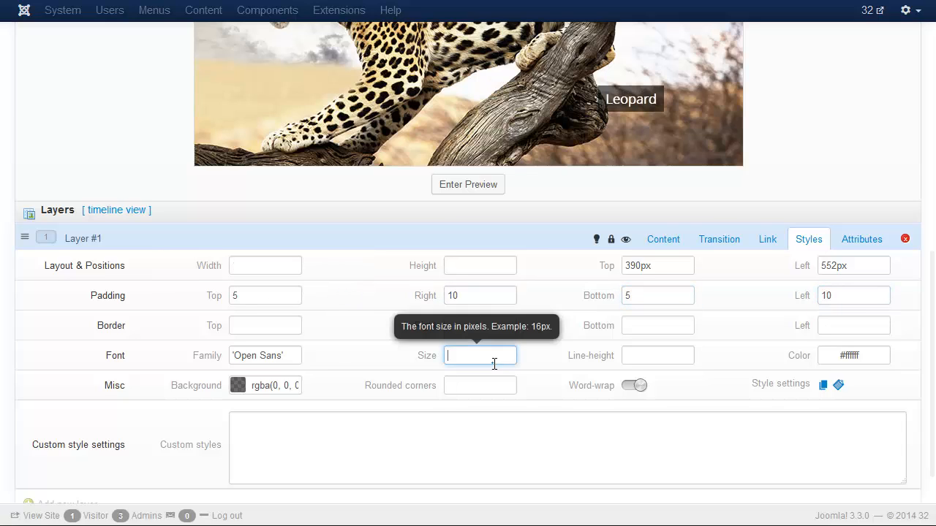
pyautogui.write('30')
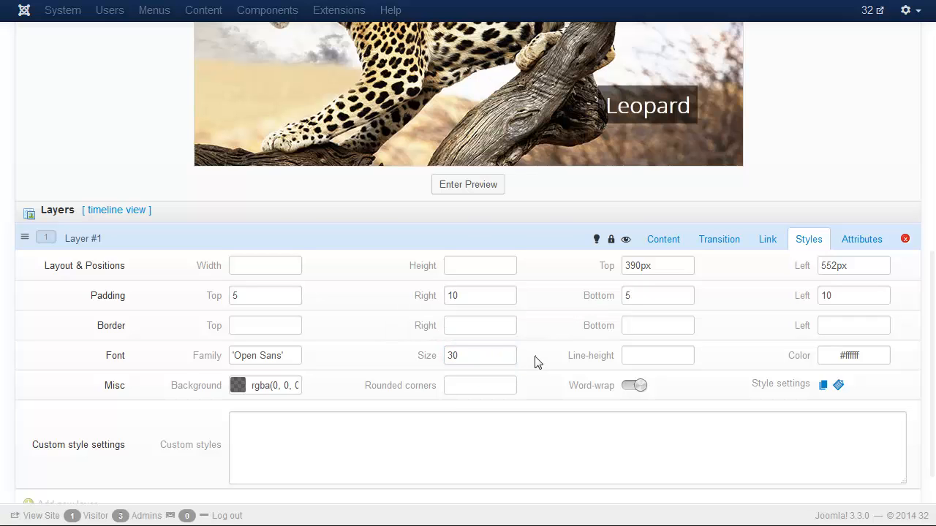
pyautogui.scroll(3)
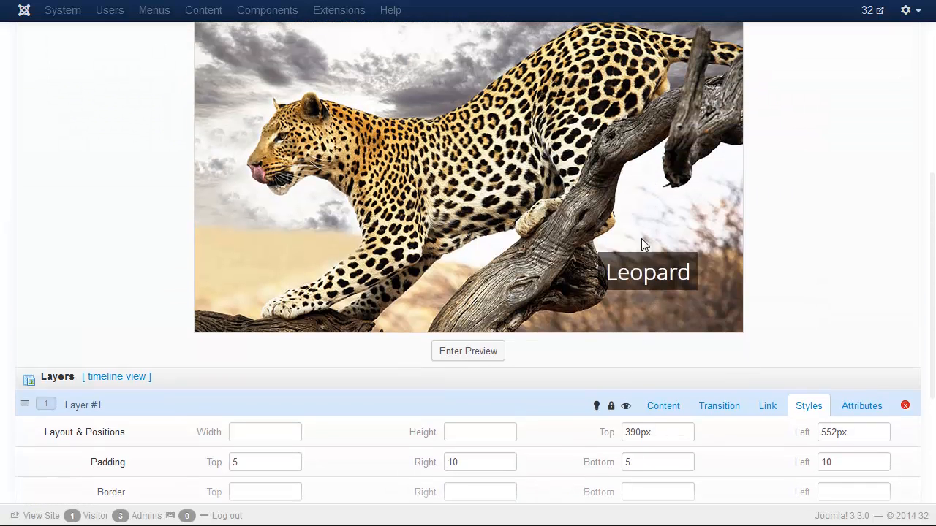
pyautogui.moveTo(647, 272); pyautogui.dragTo(601, 250)
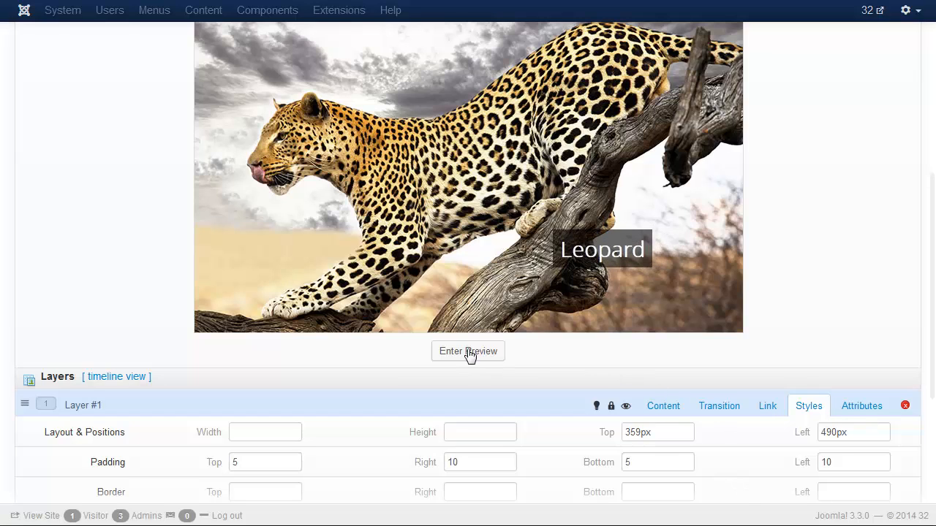
pyautogui.click(468, 350)
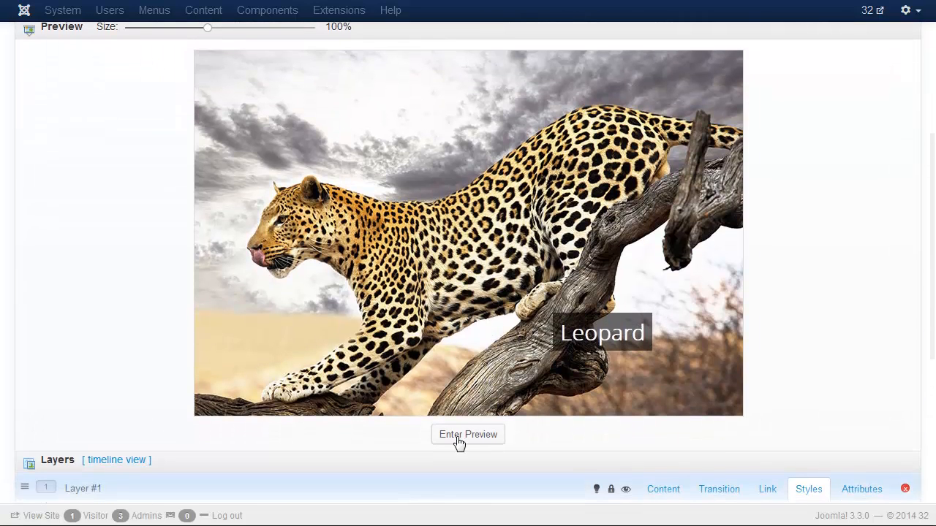
pyautogui.click(467, 434)
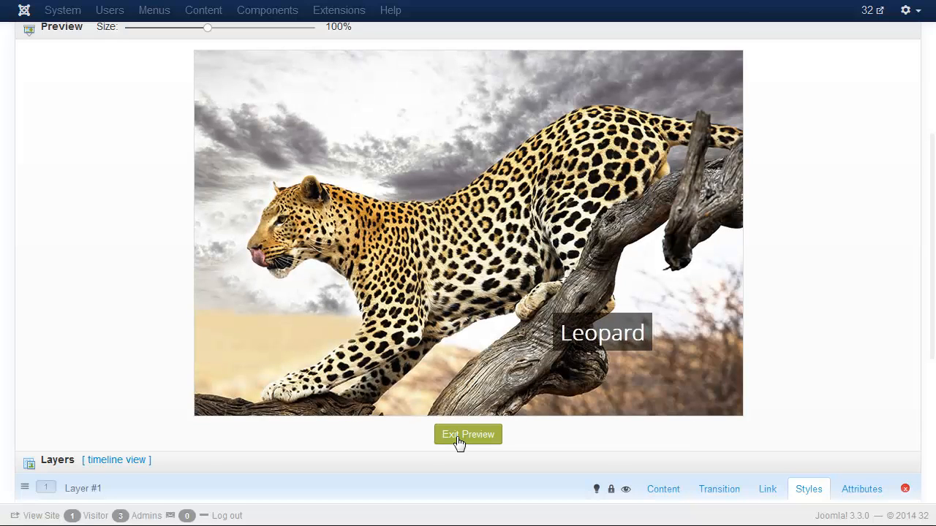
pyautogui.click(467, 434)
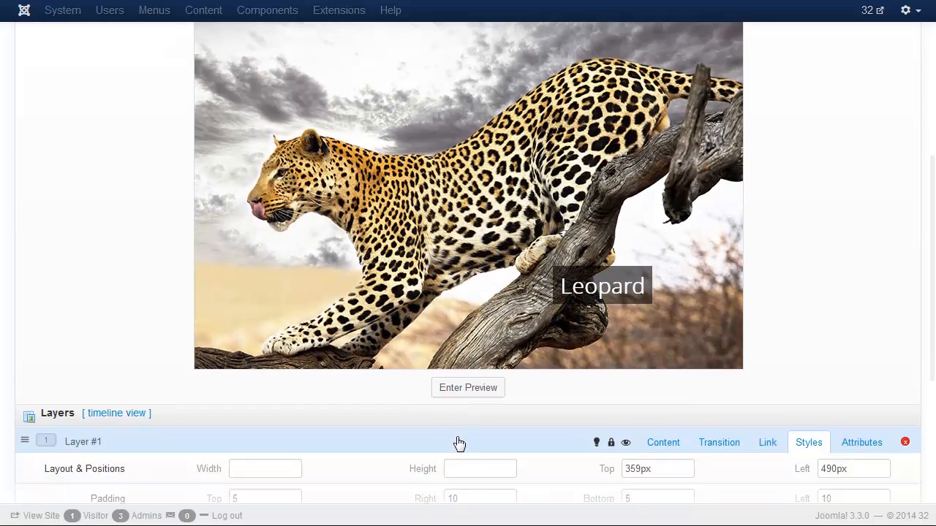
pyautogui.scroll(-3)
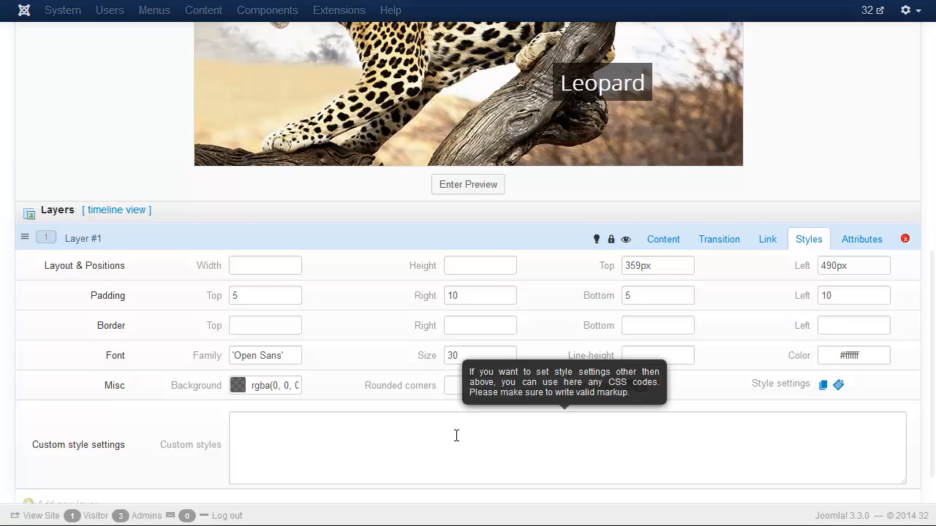
# Step: Add a second text layer reading 'The smallest of the big cats'
pyautogui.click(66, 405)
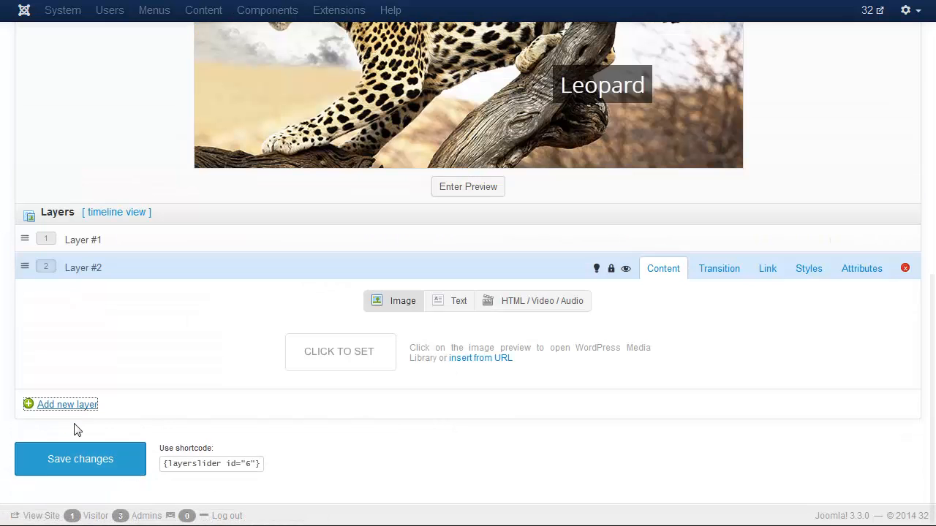
pyautogui.click(458, 301)
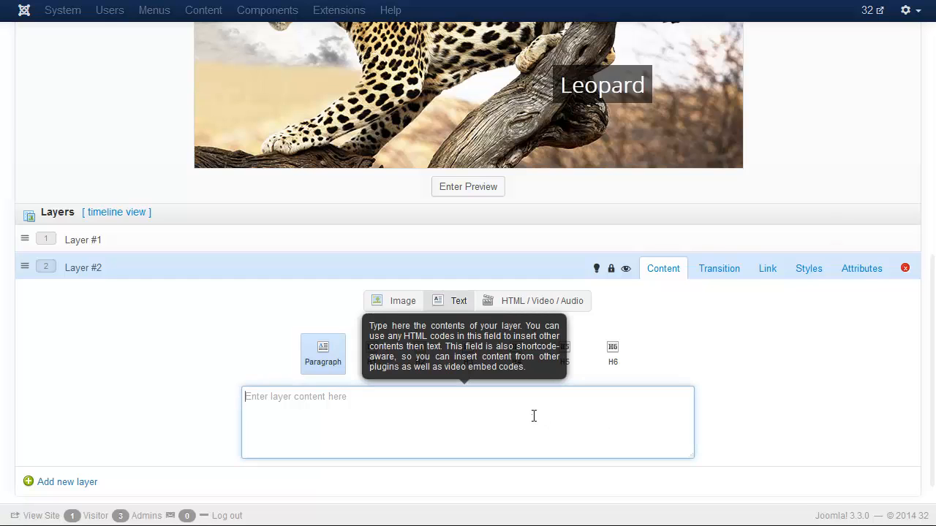
pyautogui.write('The smallest of the big cats')
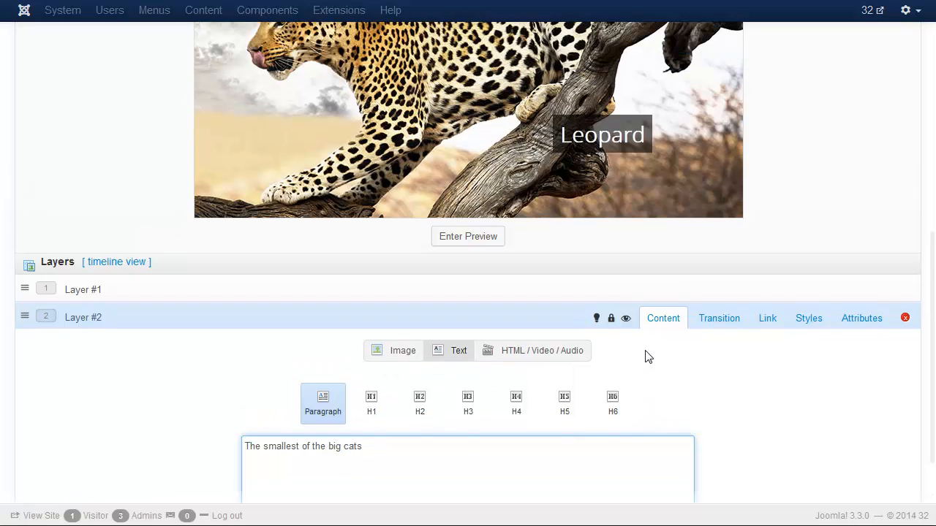
pyautogui.click(467, 236)
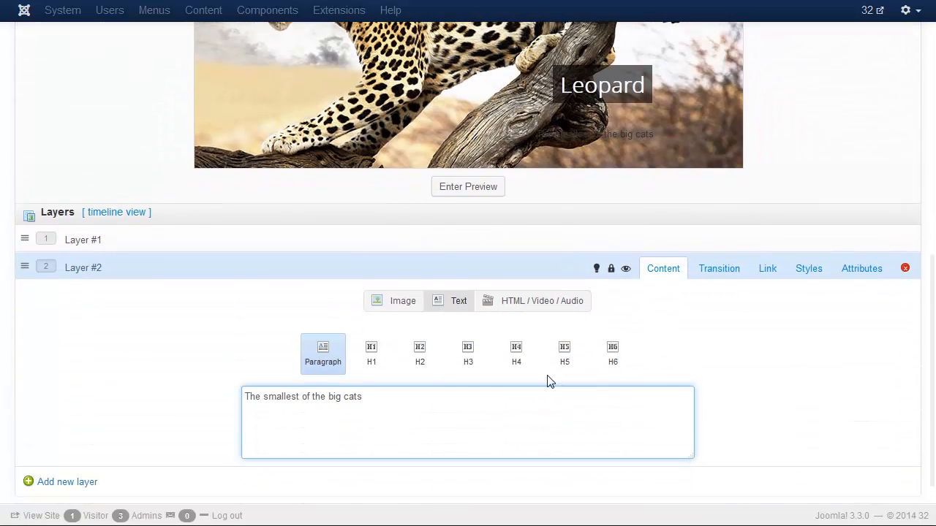
# Step: Style the subtitle with a white background, 'Open Sans' font and padding 3/6, placed under Leopard
pyautogui.click(808, 268)
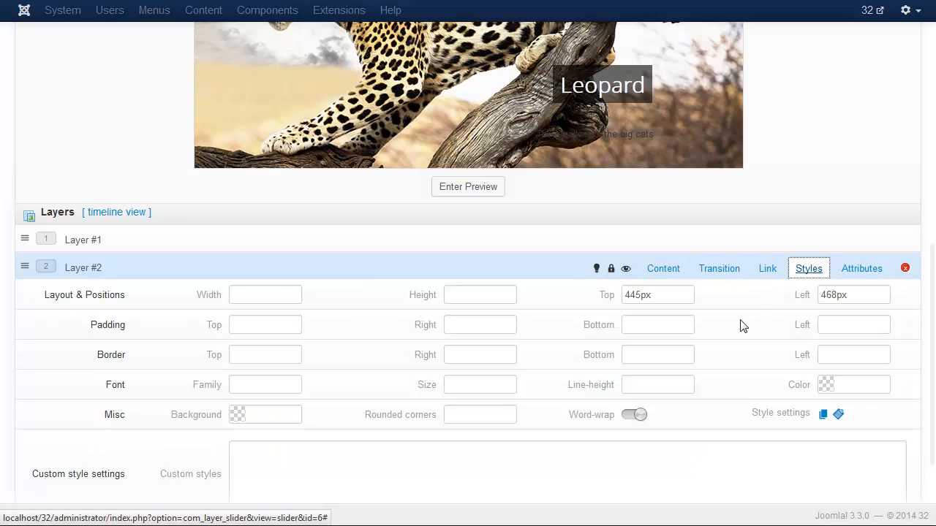
pyautogui.click(265, 414)
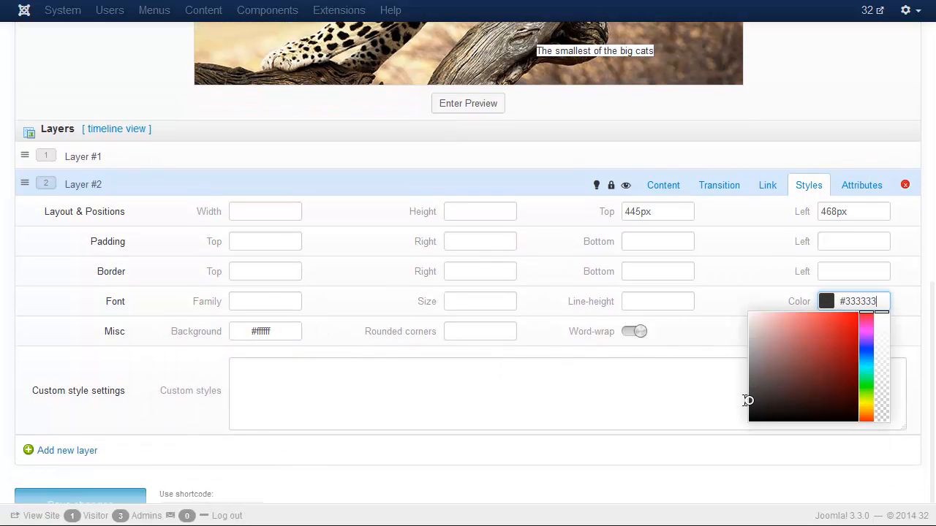
pyautogui.moveTo(677, 206)
pyautogui.write('o')
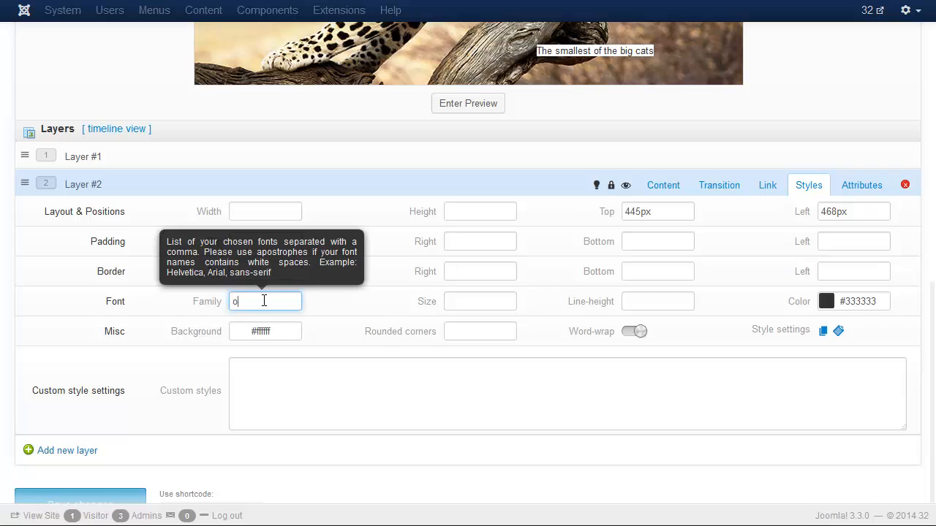
pyautogui.write("'Open Sans'")
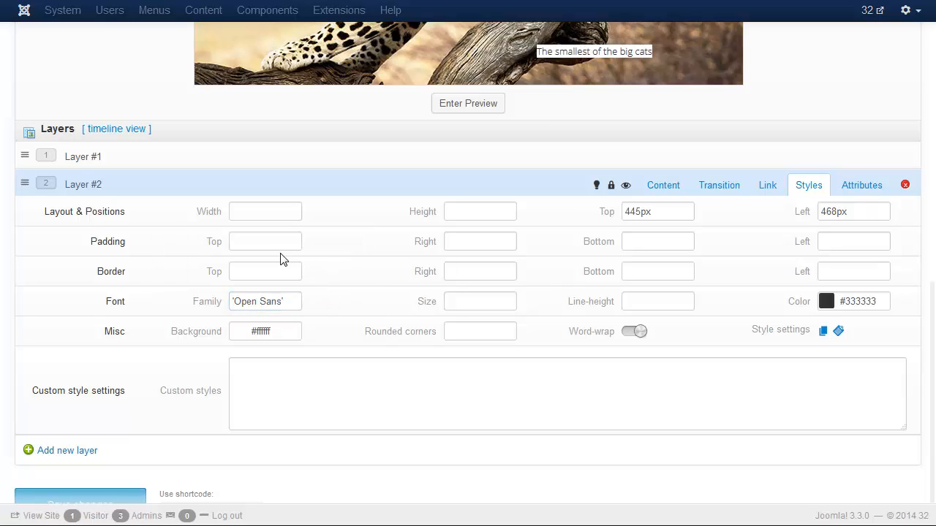
pyautogui.click(265, 241)
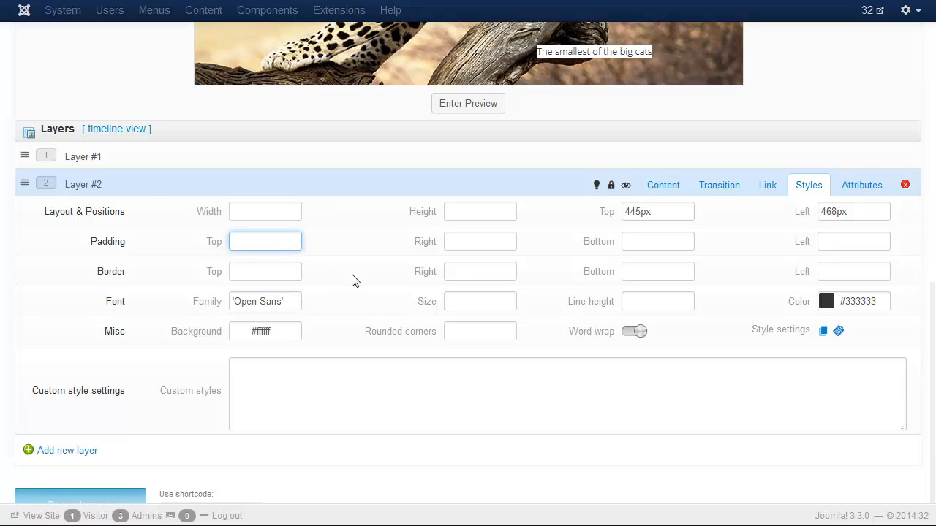
pyautogui.write('3')
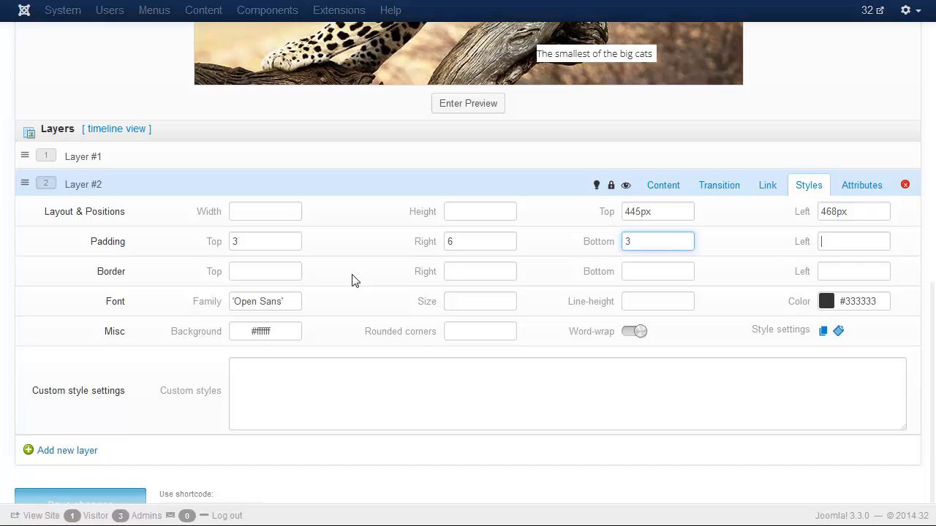
pyautogui.write('6')
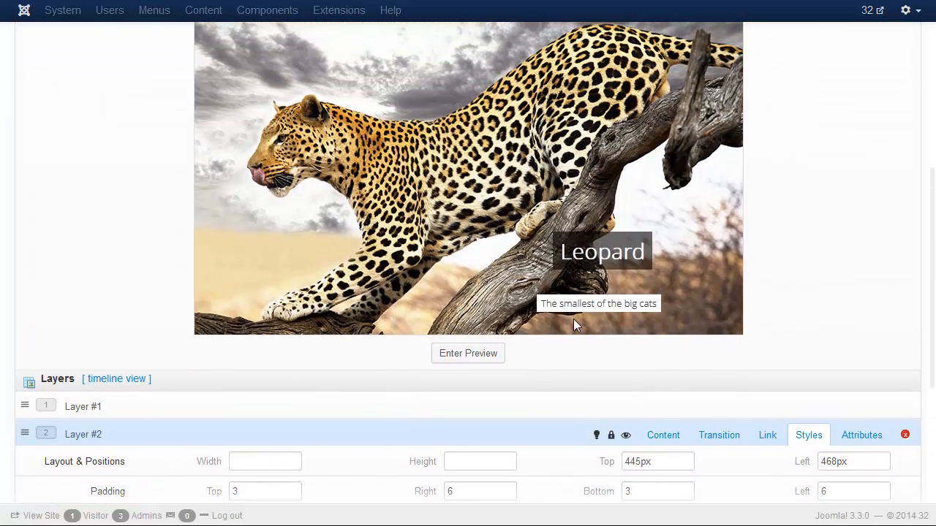
pyautogui.moveTo(598, 304); pyautogui.dragTo(616, 279)
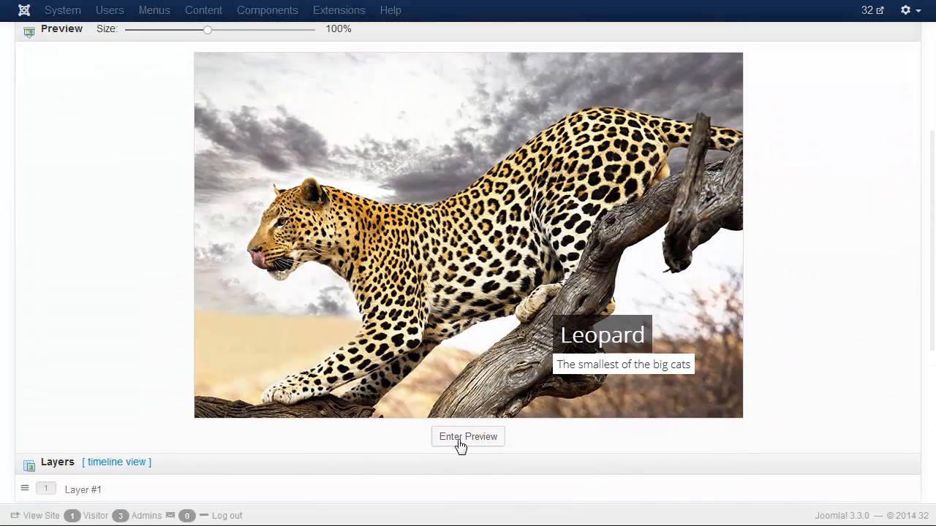
# Step: Delay the subtitle's entrance transition to 400 ms and preview the slide animation
pyautogui.click(468, 436)
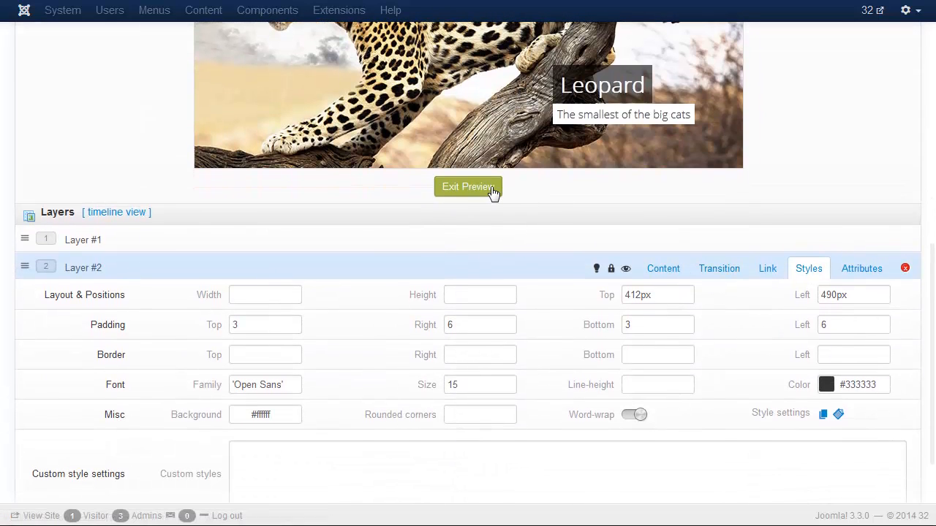
pyautogui.click(719, 268)
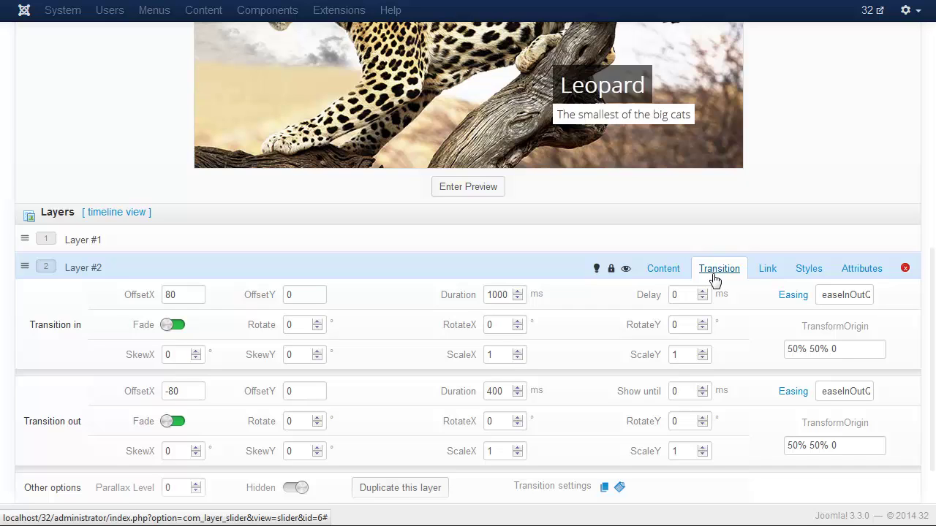
pyautogui.moveTo(702, 296)
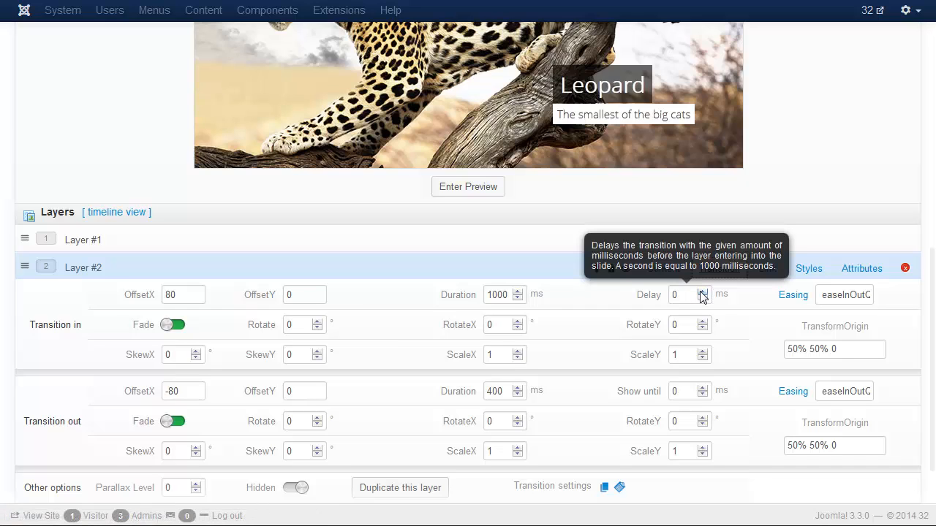
pyautogui.click(703, 291)
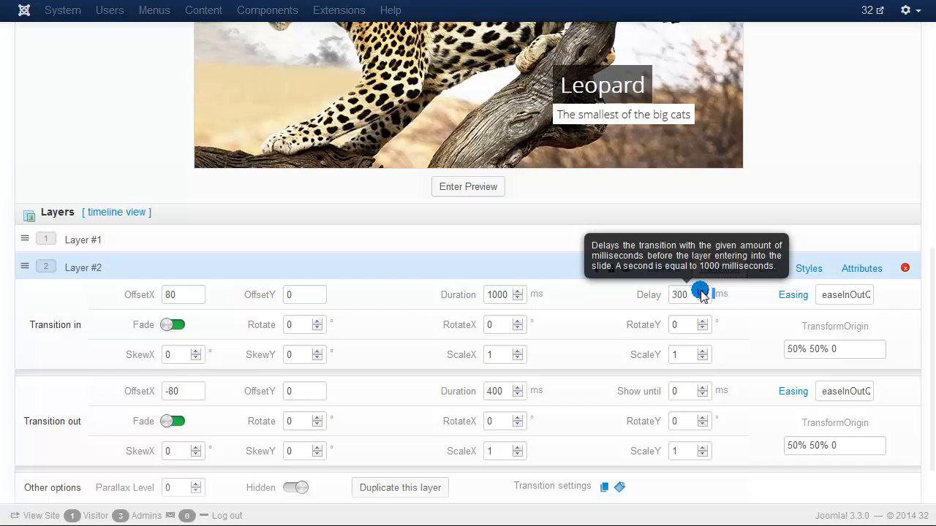
pyautogui.click(703, 291)
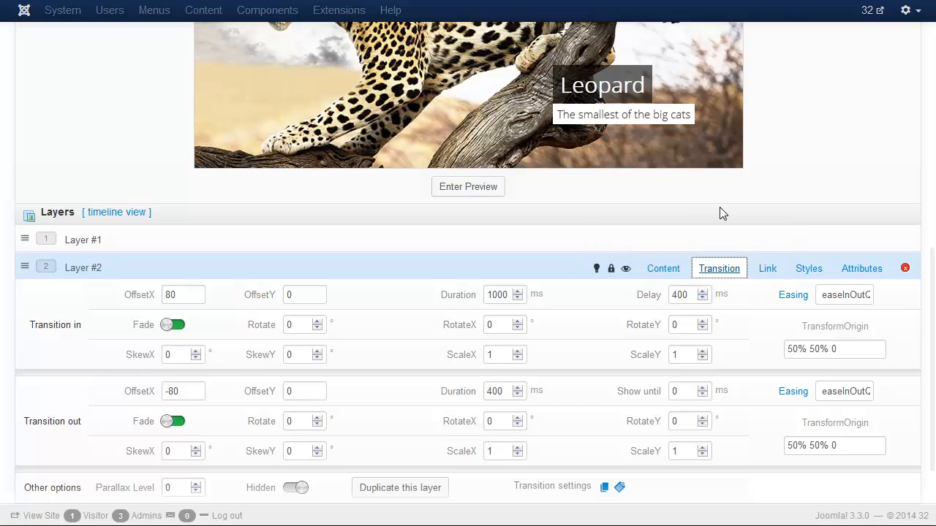
pyautogui.click(468, 187)
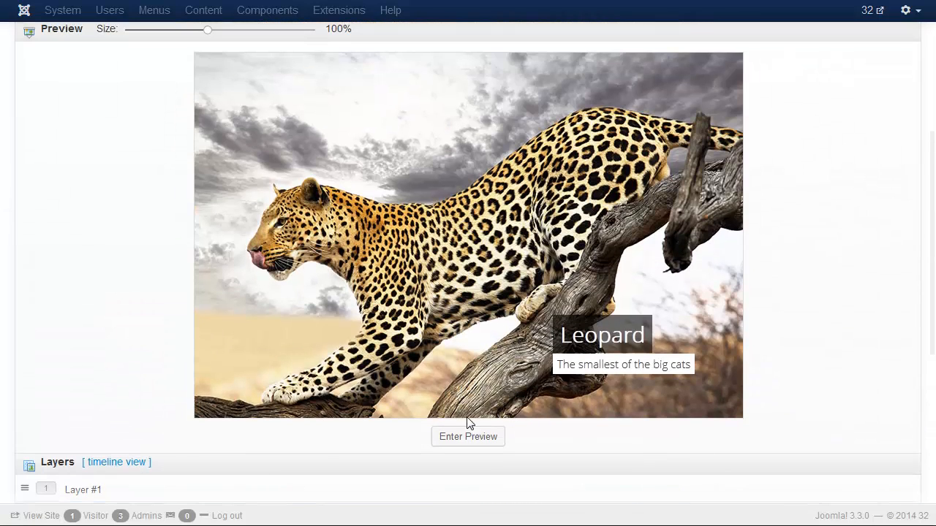
pyautogui.click(467, 436)
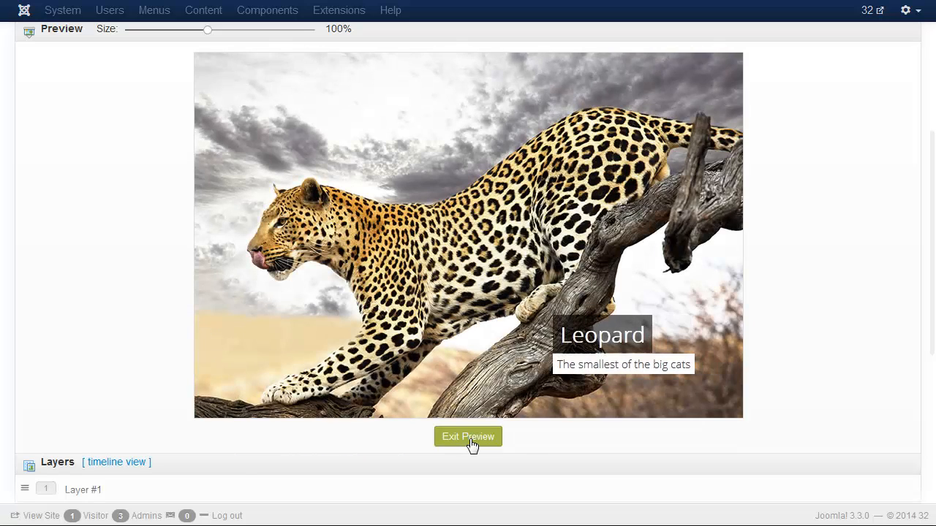
pyautogui.click(468, 436)
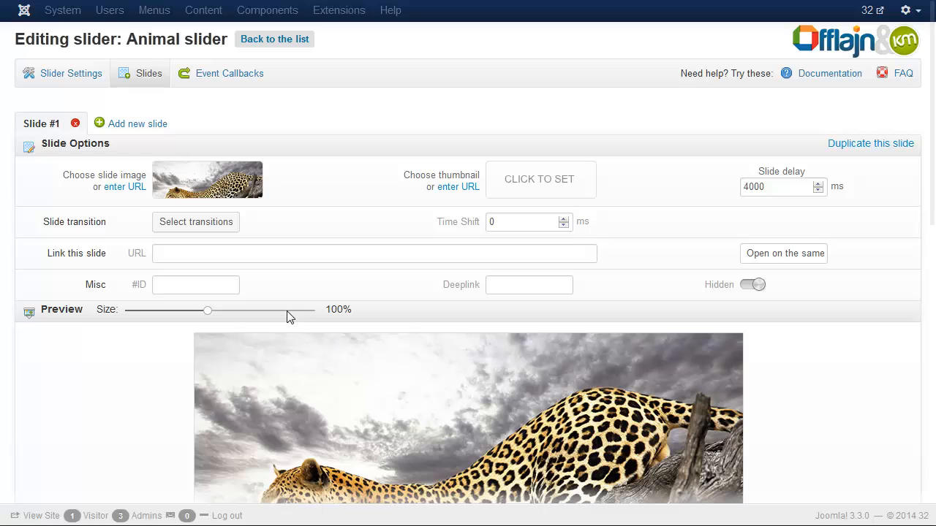
# Step: Apply the '11. Smooth fading from right' transition with a 3000 ms slide delay
pyautogui.click(195, 222)
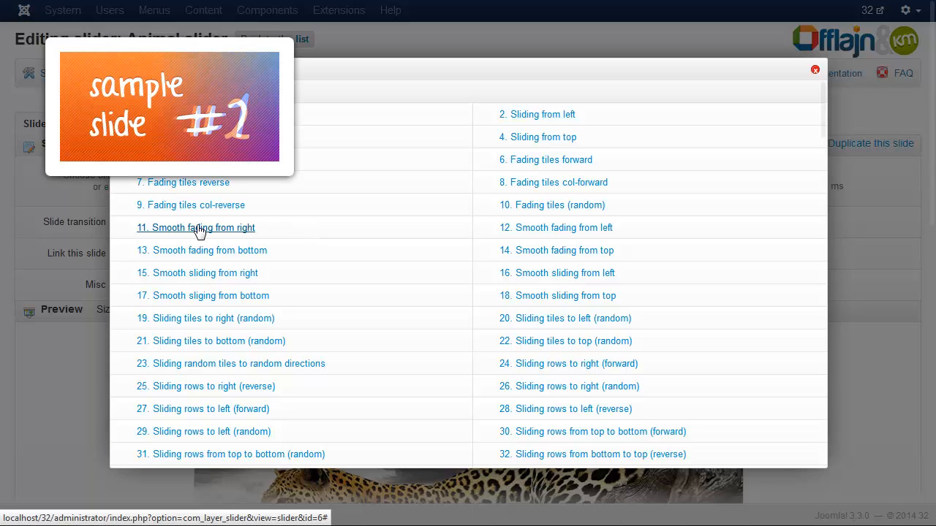
pyautogui.click(196, 228)
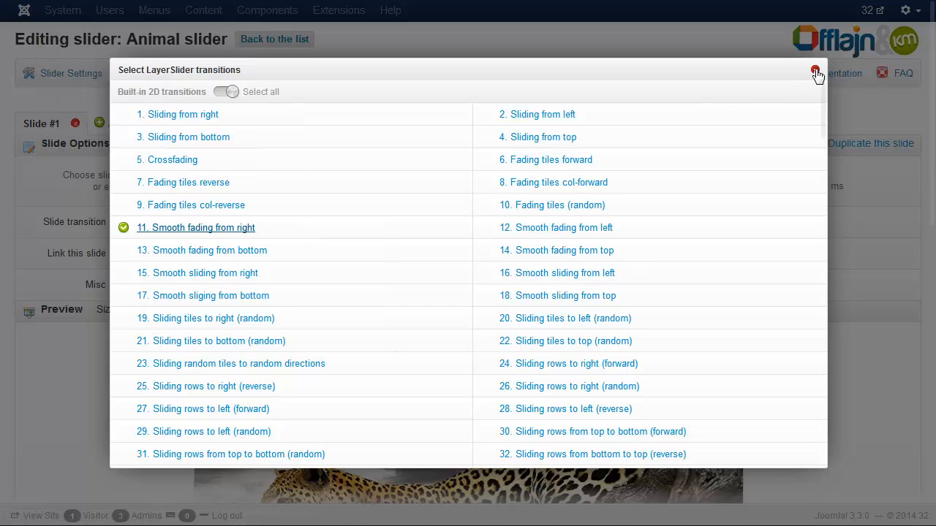
pyautogui.click(817, 73)
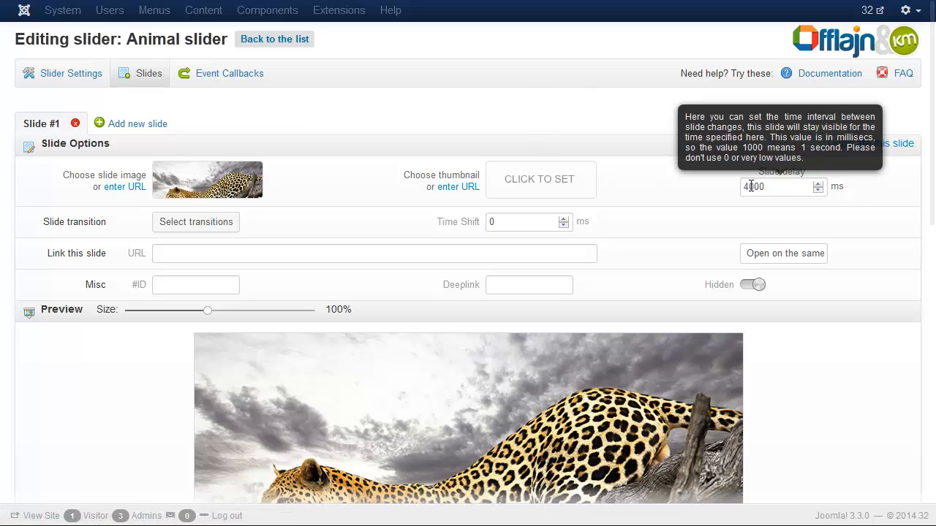
pyautogui.write('3000')
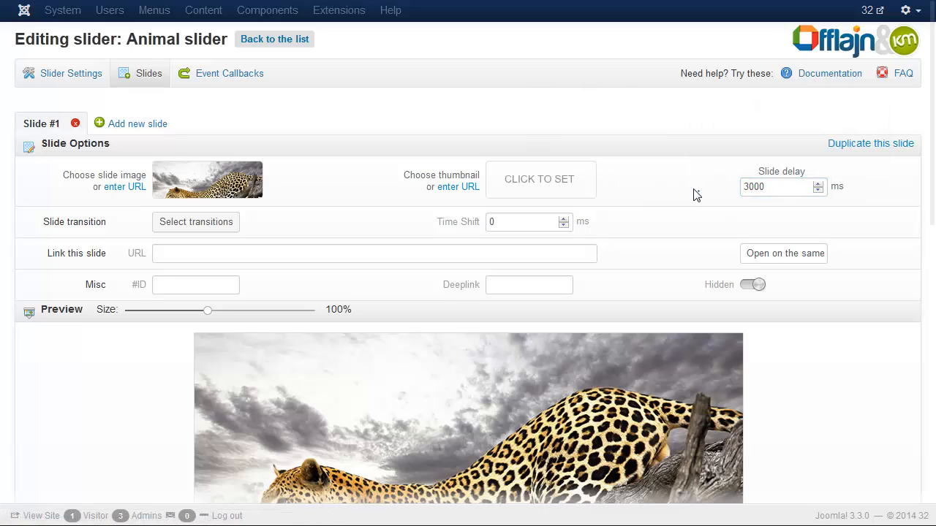
pyautogui.moveTo(804, 159)
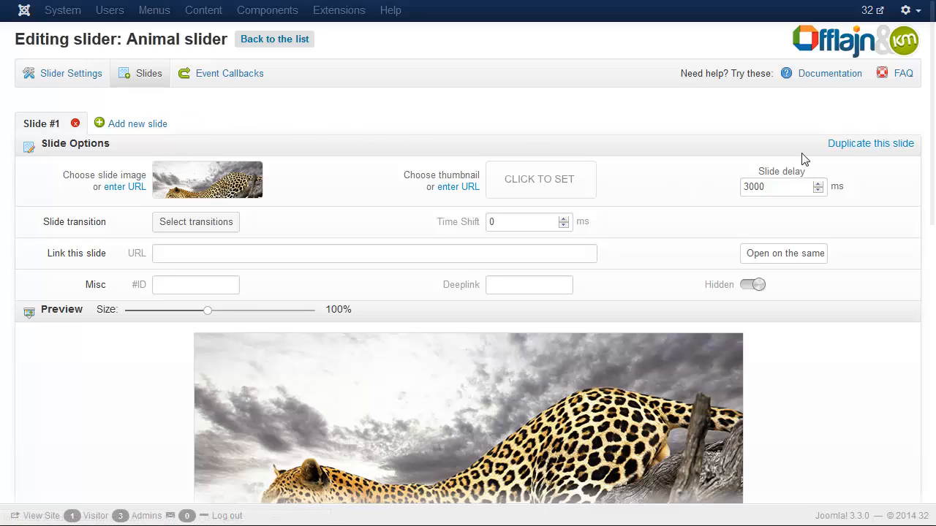
# Step: Duplicate the leopard slide and replace Slide #2's image with lion.jpg
pyautogui.click(870, 143)
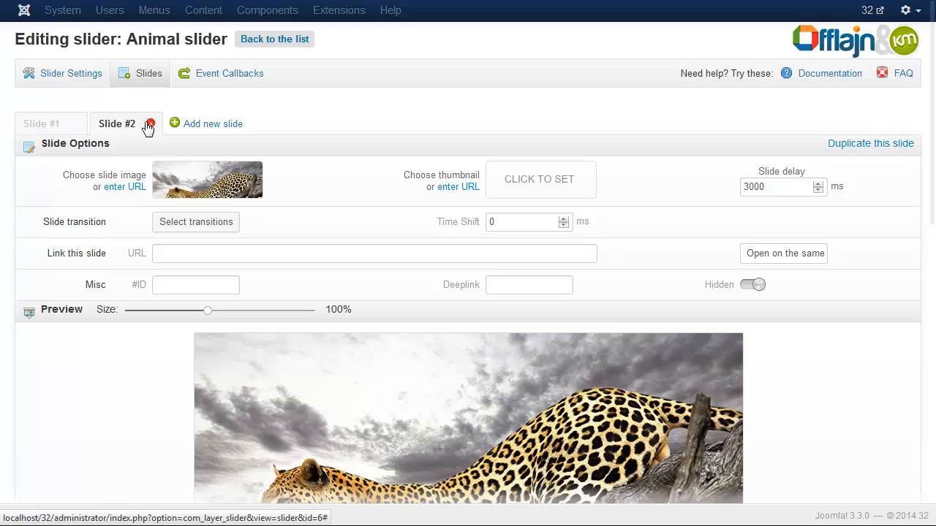
pyautogui.scroll(-3)
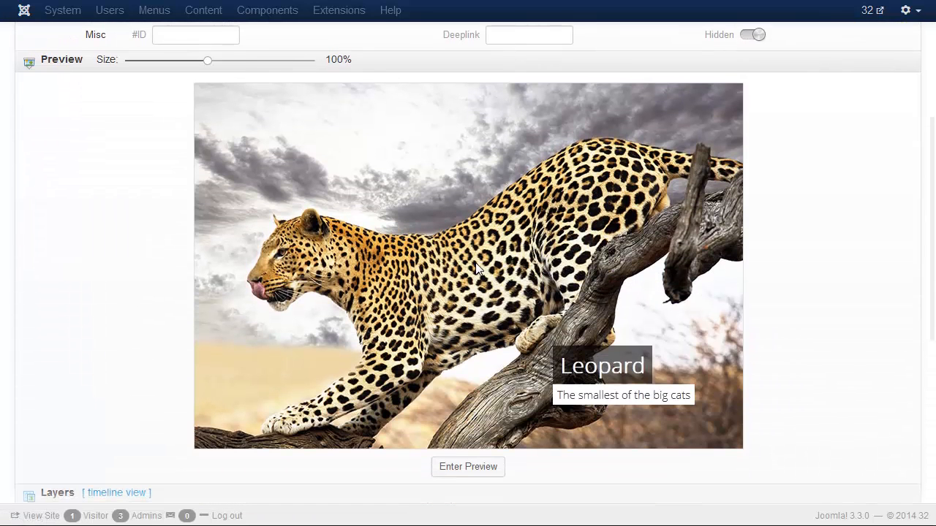
pyautogui.click(467, 466)
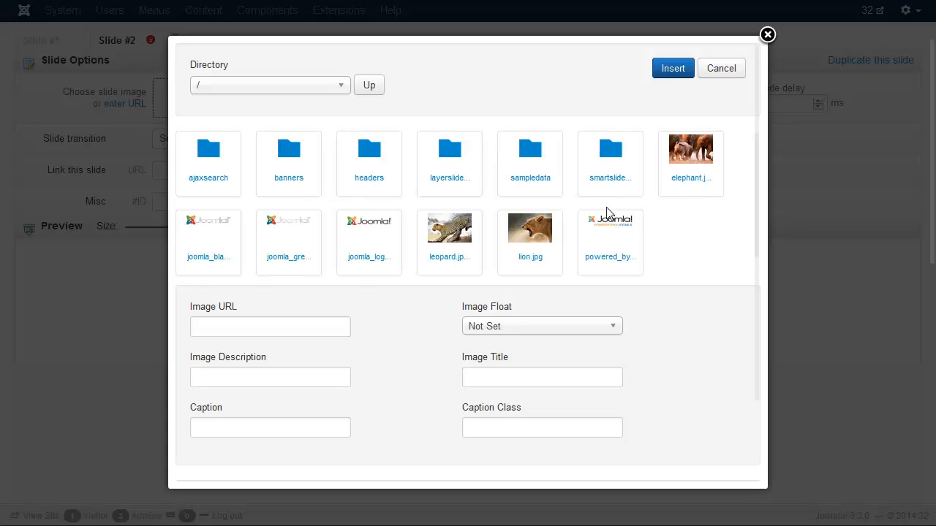
pyautogui.click(529, 228)
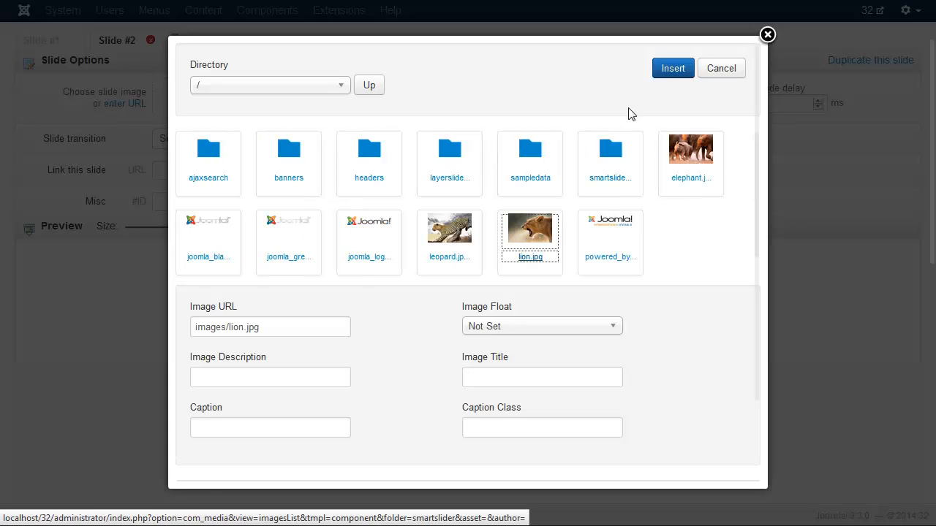
pyautogui.click(672, 68)
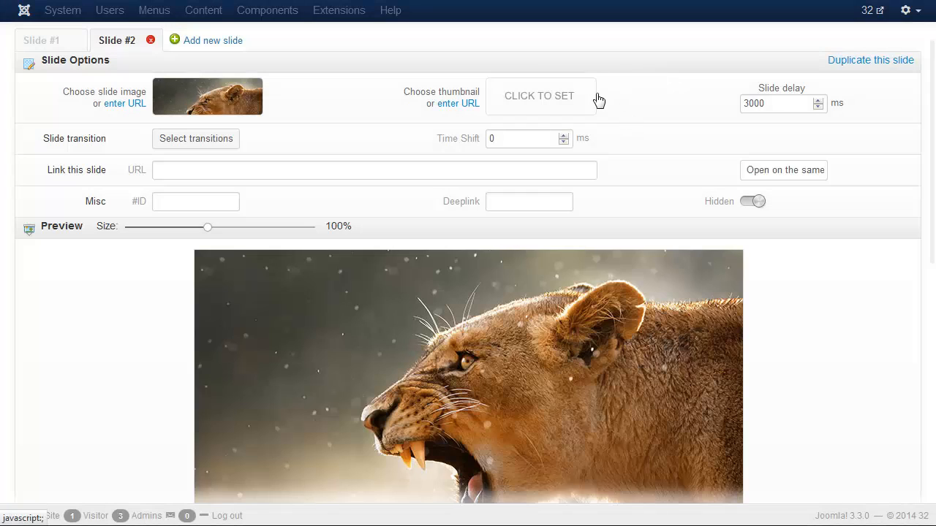
# Step: Set the lion slide's caption layers to 'Lion' and 'Hunter of the Savanna'
pyautogui.scroll(-3)
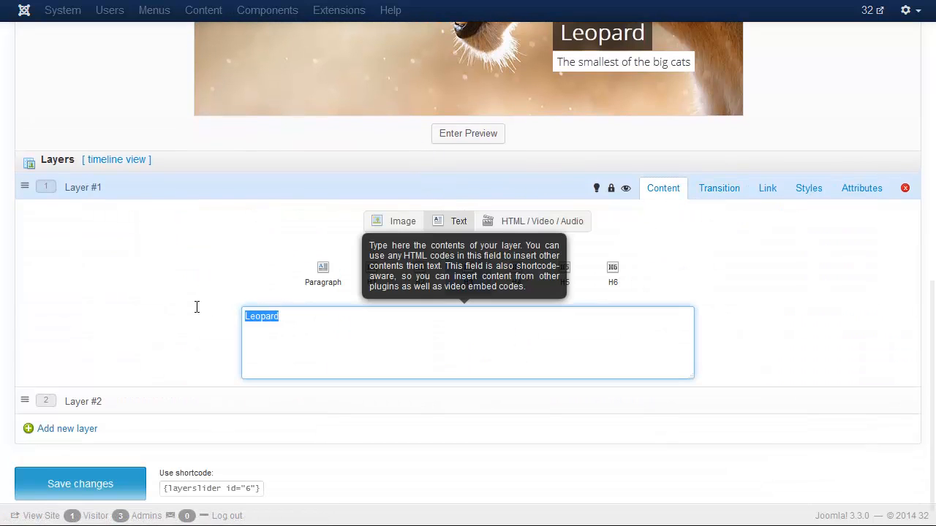
pyautogui.write('Lion')
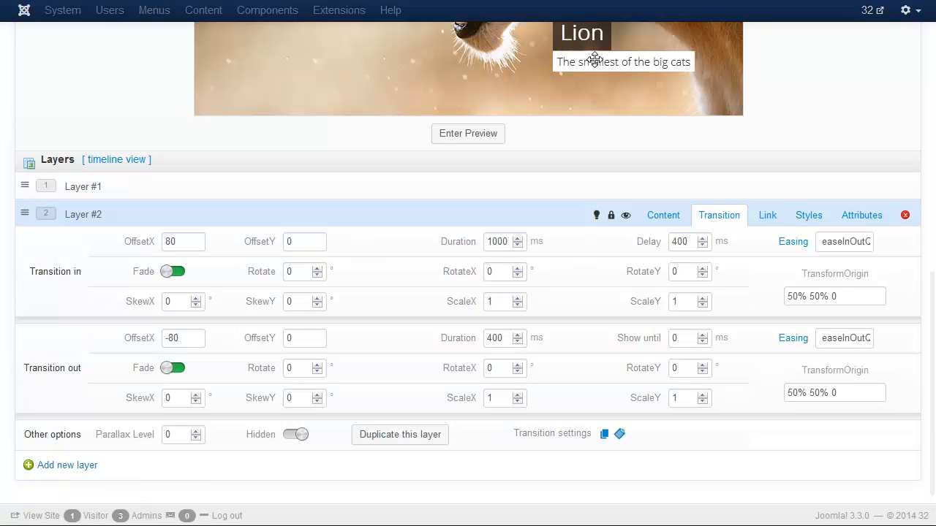
pyautogui.click(662, 215)
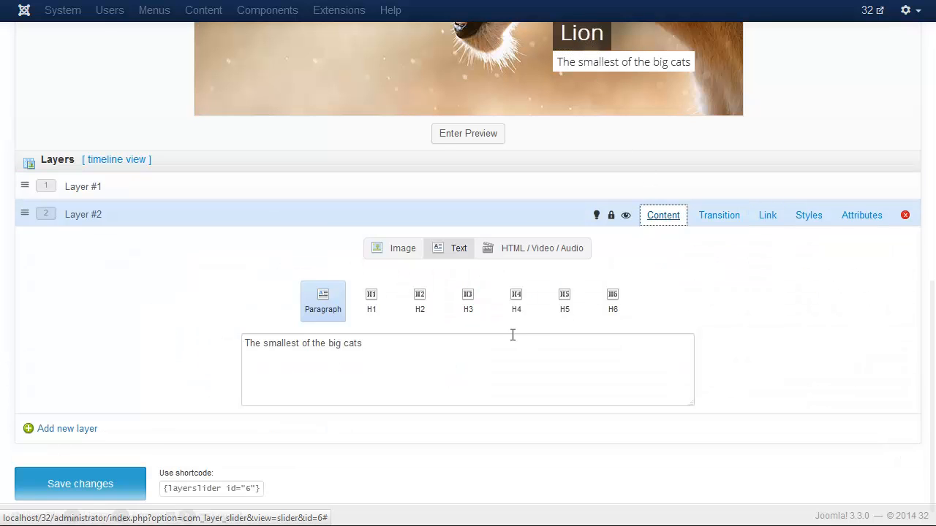
pyautogui.tripleClick(301, 343)
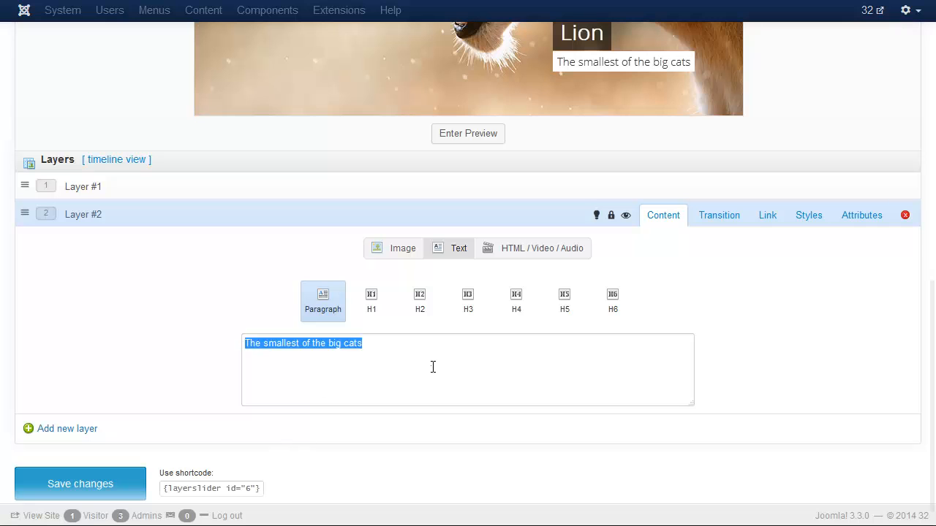
pyautogui.write('Hunter of the Savanna')
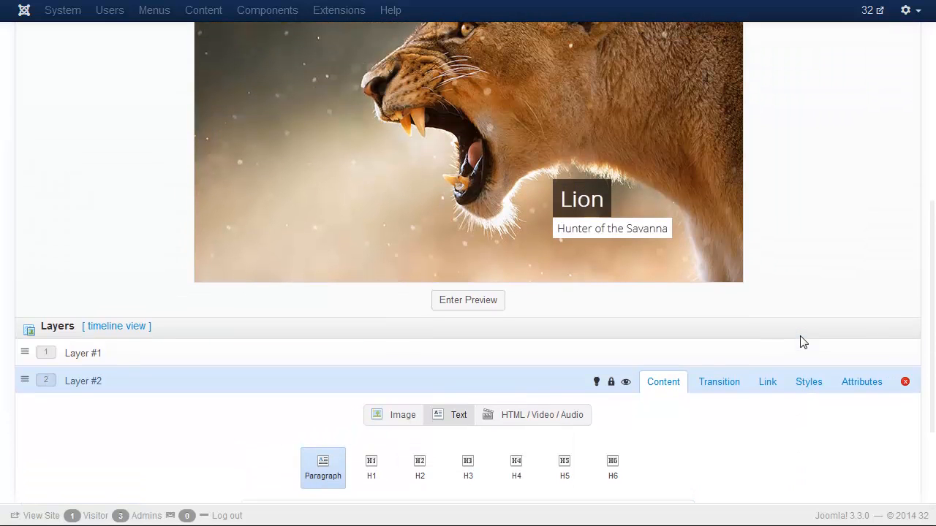
# Step: Move the Lion and Hunter of the Savanna captions to the lower left
pyautogui.scroll(3)
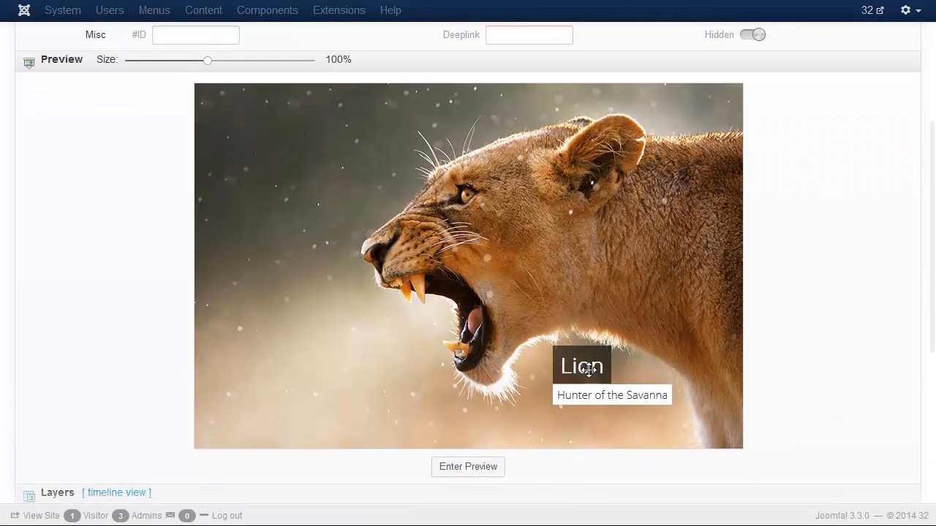
pyautogui.moveTo(581, 365); pyautogui.dragTo(253, 362)
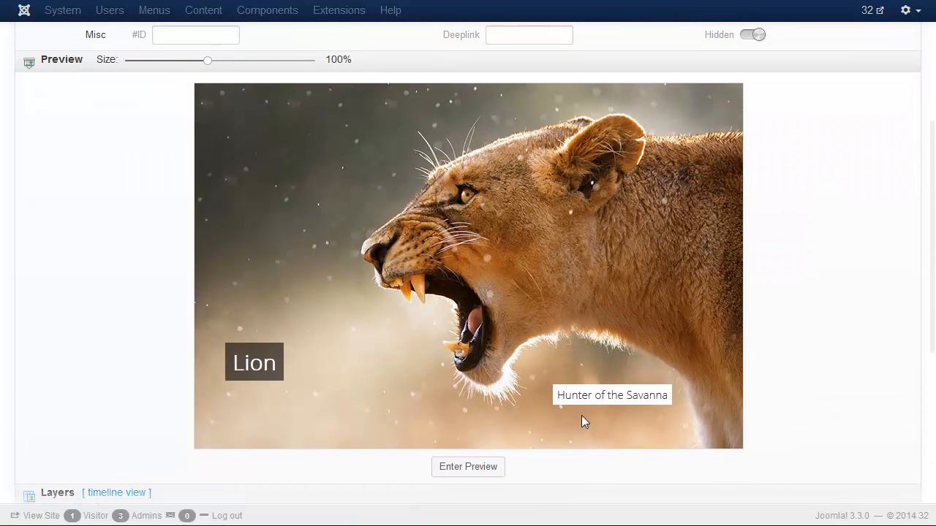
pyautogui.moveTo(612, 395); pyautogui.dragTo(283, 391)
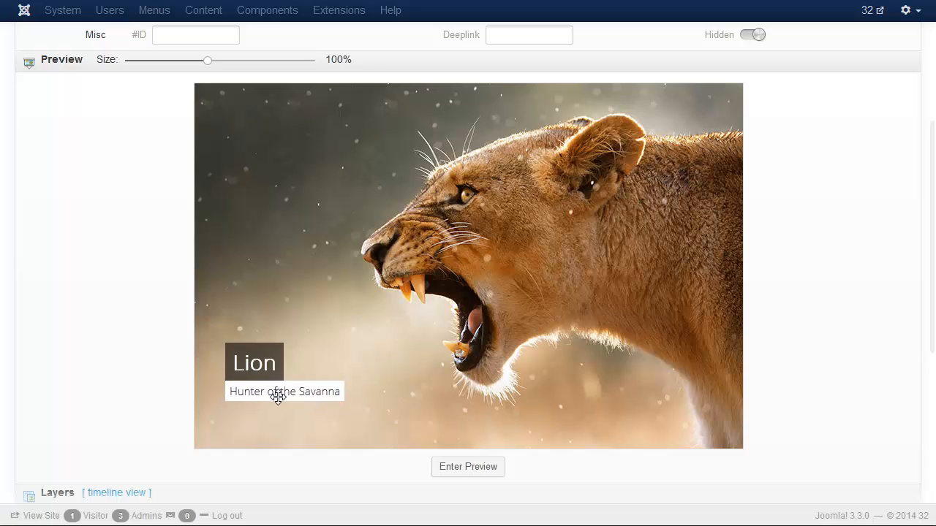
pyautogui.scroll(-3)
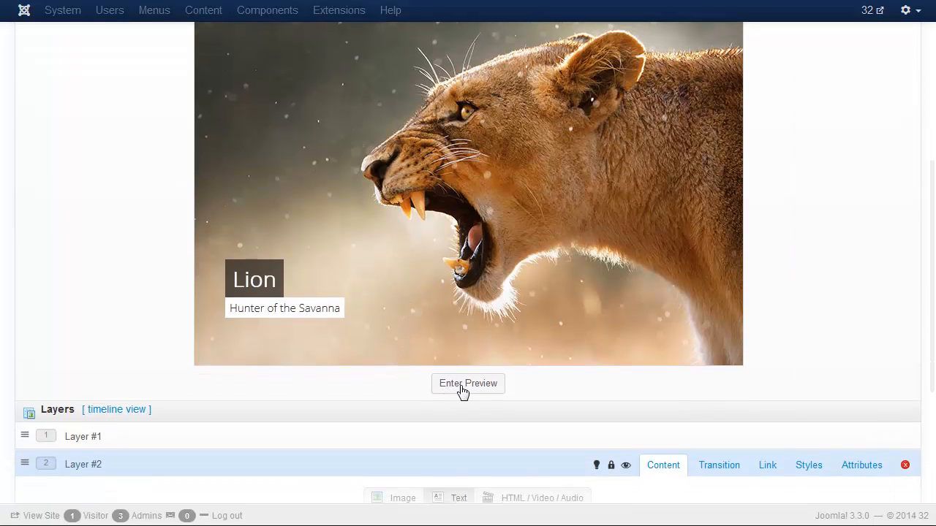
pyautogui.click(467, 383)
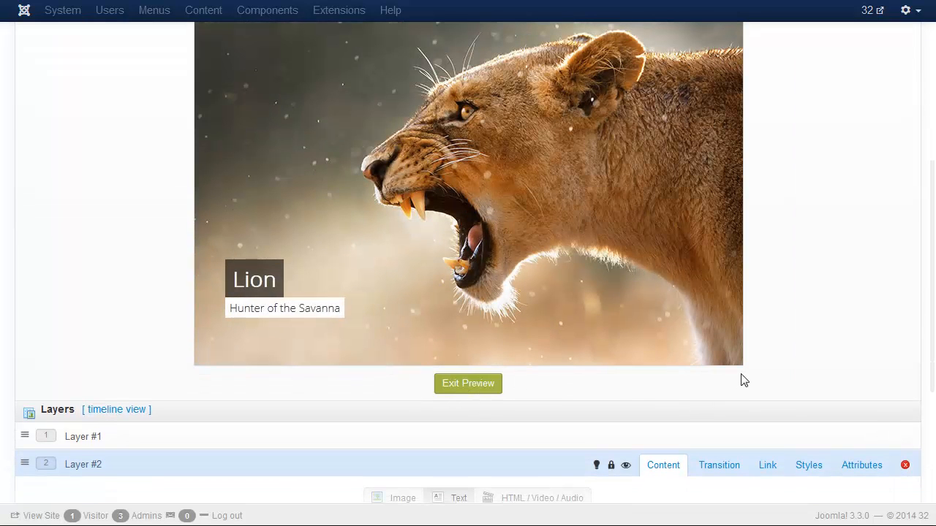
pyautogui.scroll(3)
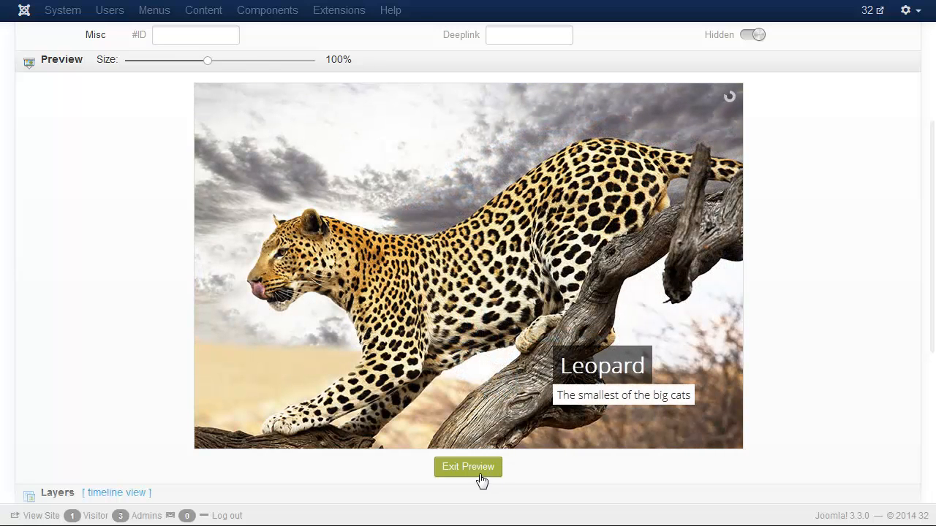
pyautogui.click(468, 467)
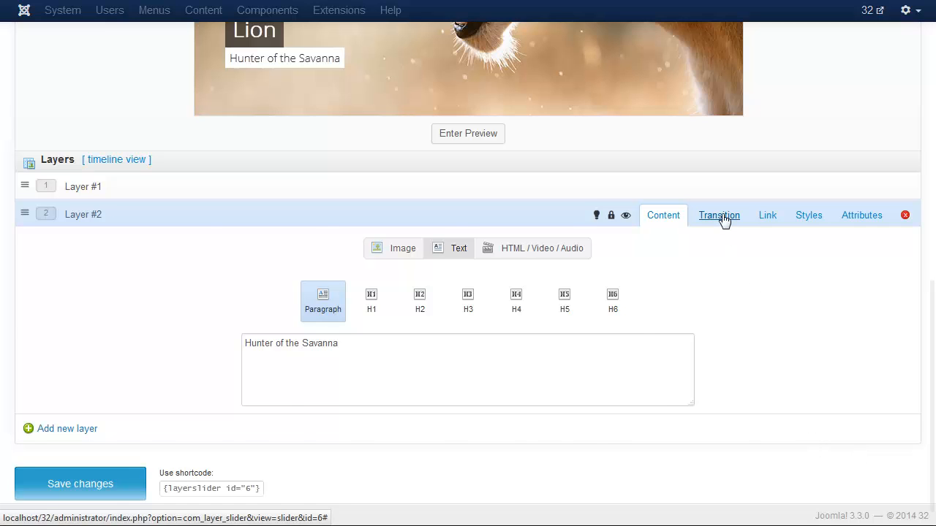
pyautogui.click(719, 214)
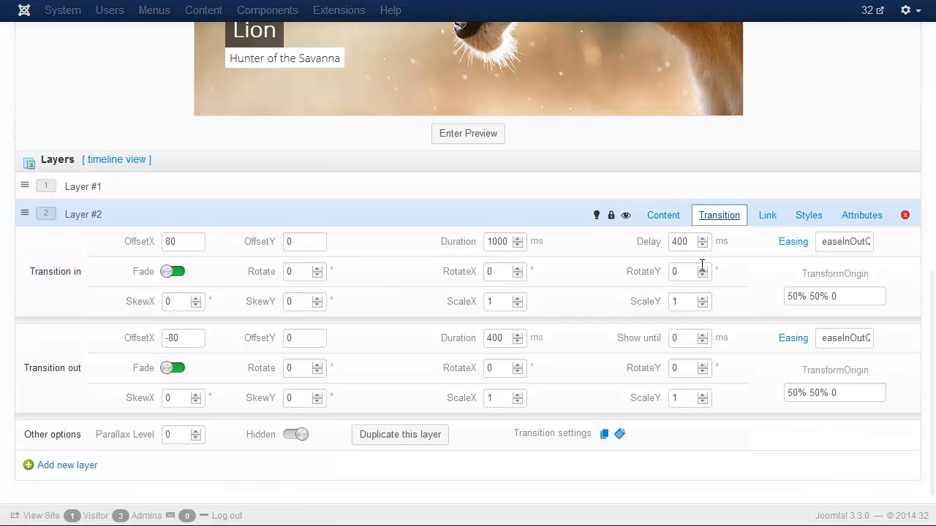
pyautogui.moveTo(277, 196)
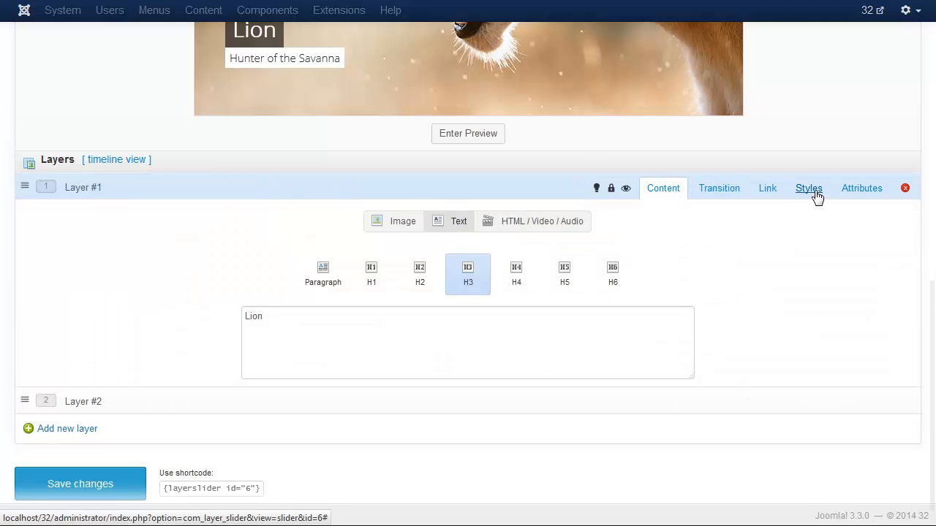
pyautogui.click(809, 188)
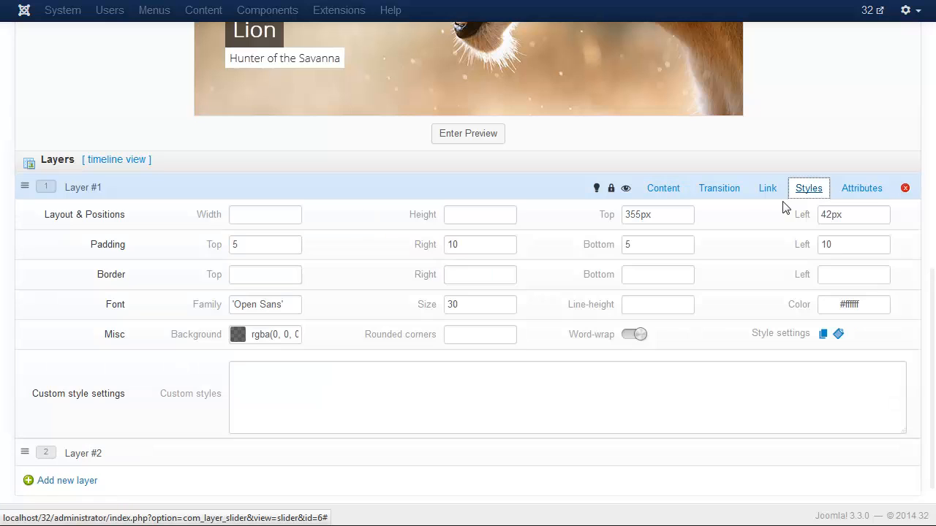
pyautogui.click(718, 188)
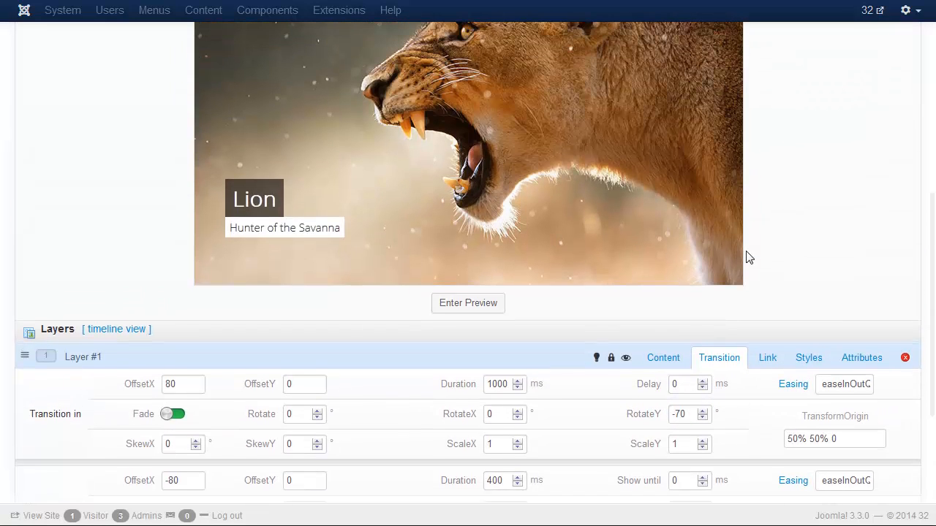
pyautogui.click(467, 303)
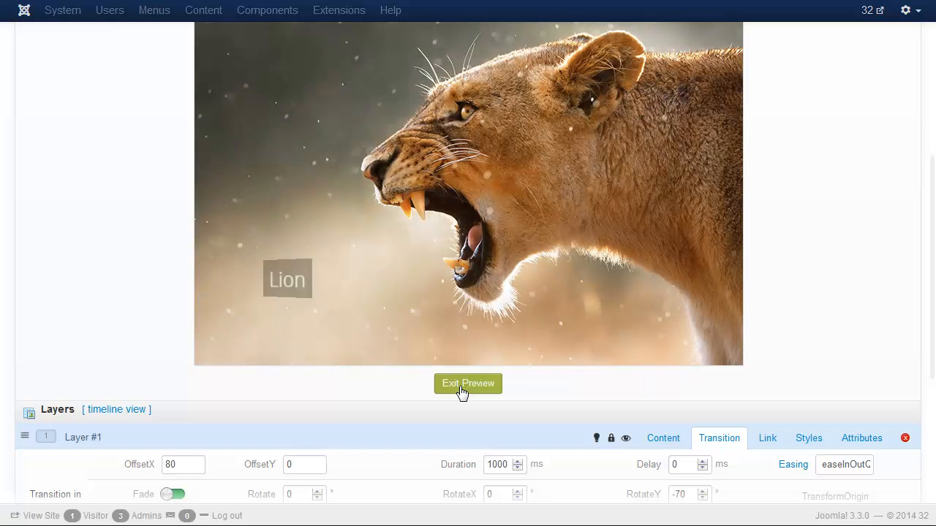
pyautogui.click(468, 383)
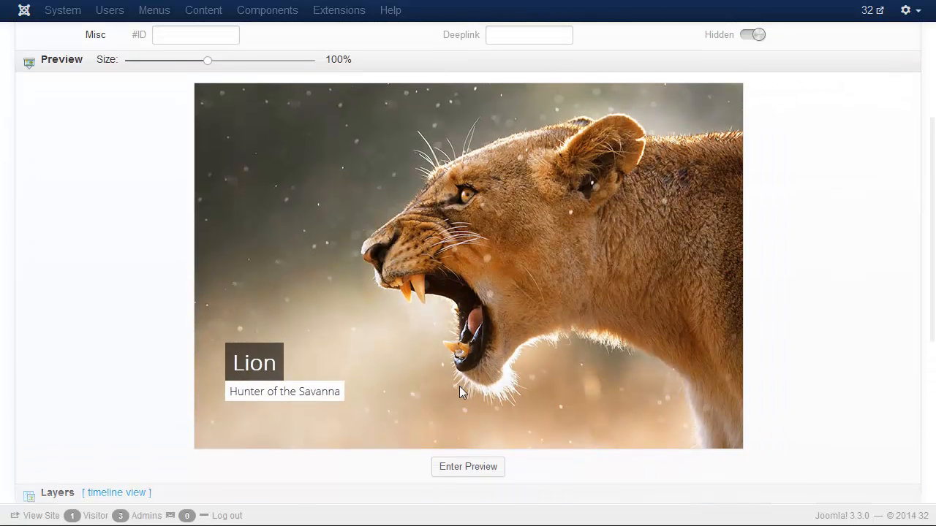
# Step: Give the duplicated Slide #3 the elephant.jpg photo as its slide image
pyautogui.scroll(3)
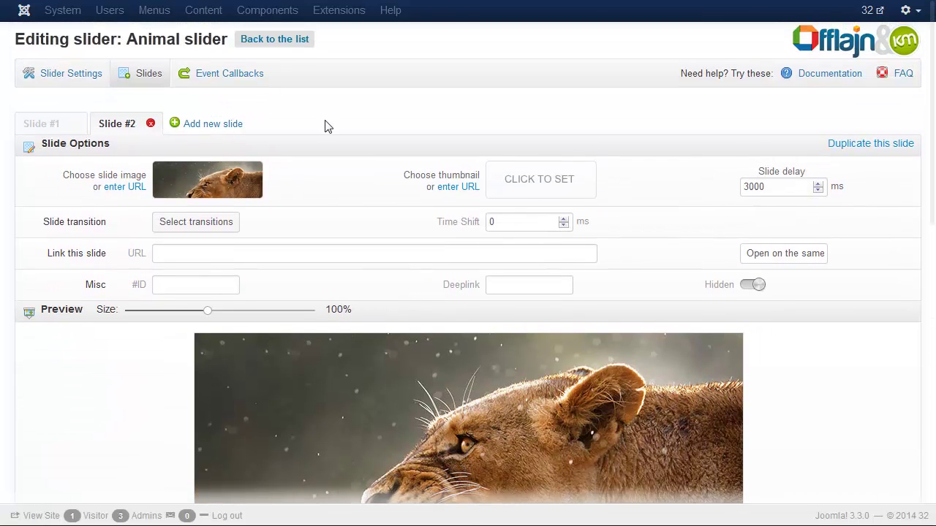
pyautogui.moveTo(829, 137)
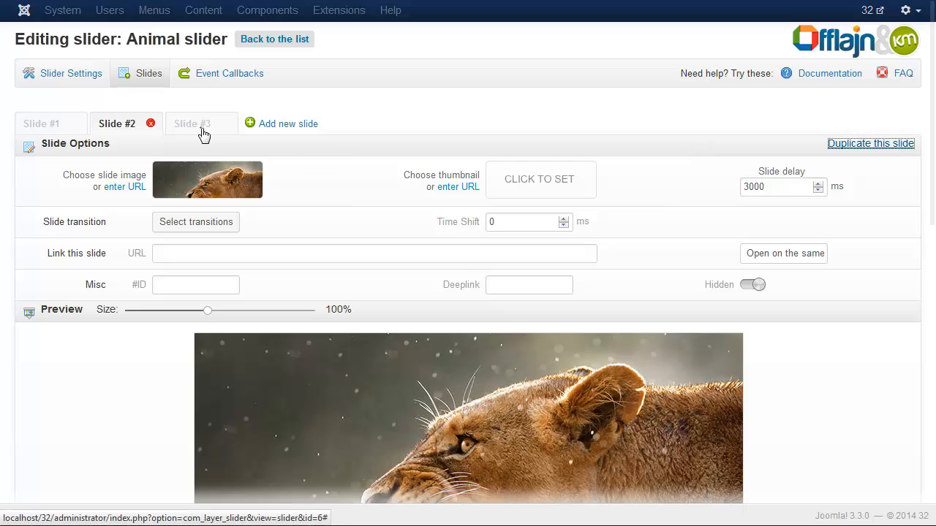
pyautogui.click(193, 123)
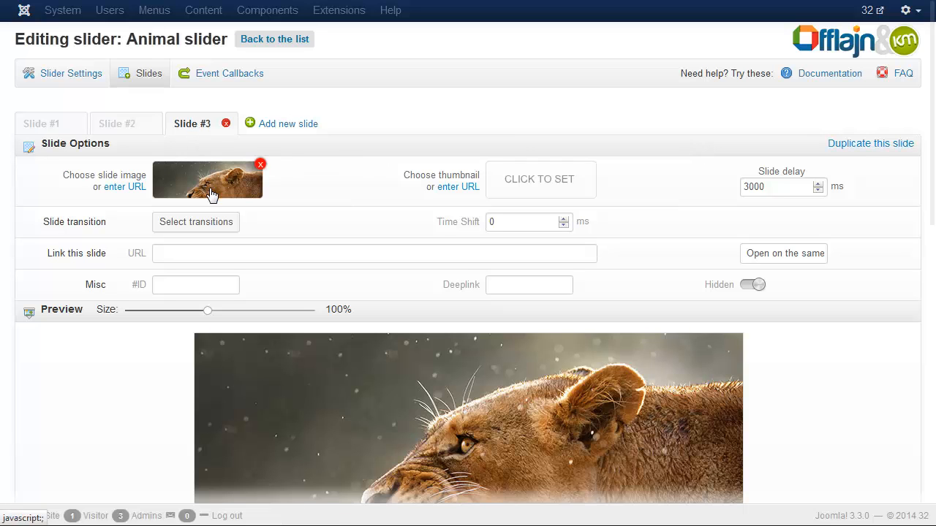
pyautogui.click(208, 179)
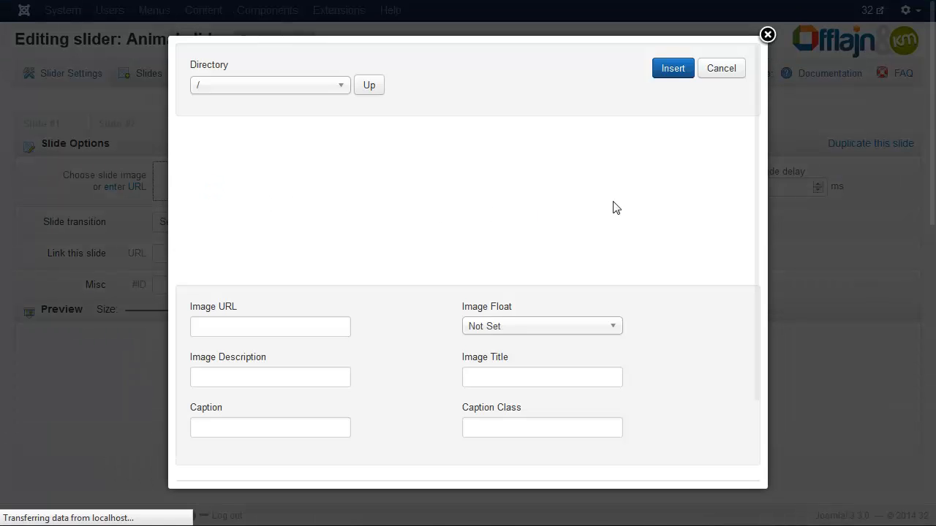
pyautogui.click(690, 153)
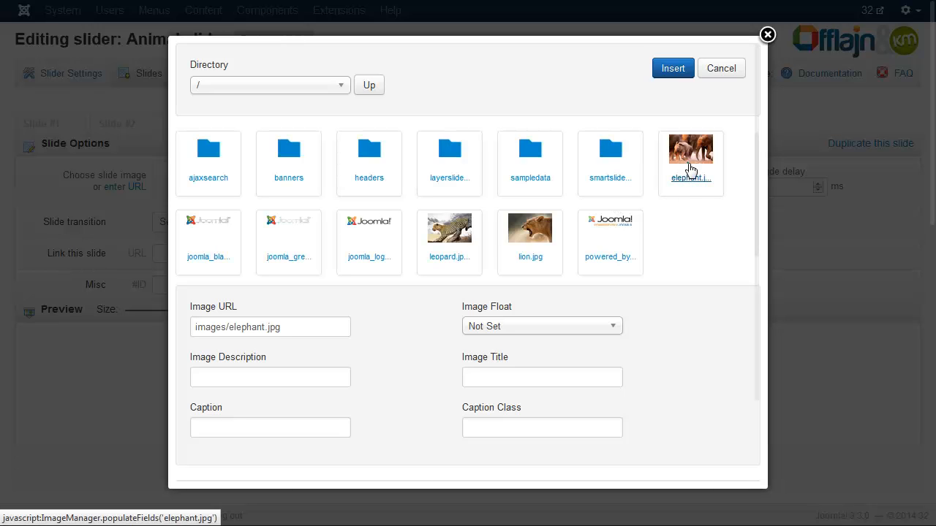
pyautogui.click(672, 68)
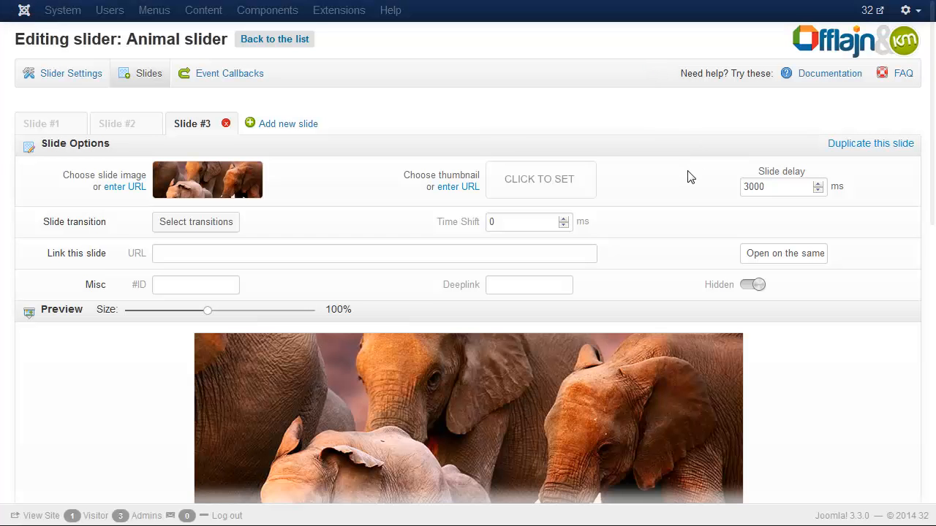
# Step: Change Slide #3 captions to 'Elephant' and 'The giant of the Sub-Sahara'
pyautogui.scroll(-3)
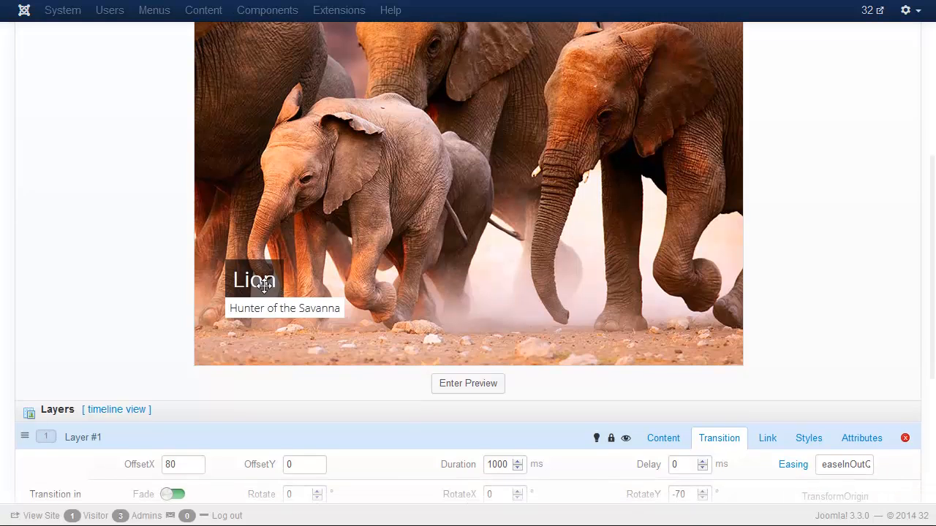
pyautogui.scroll(-3)
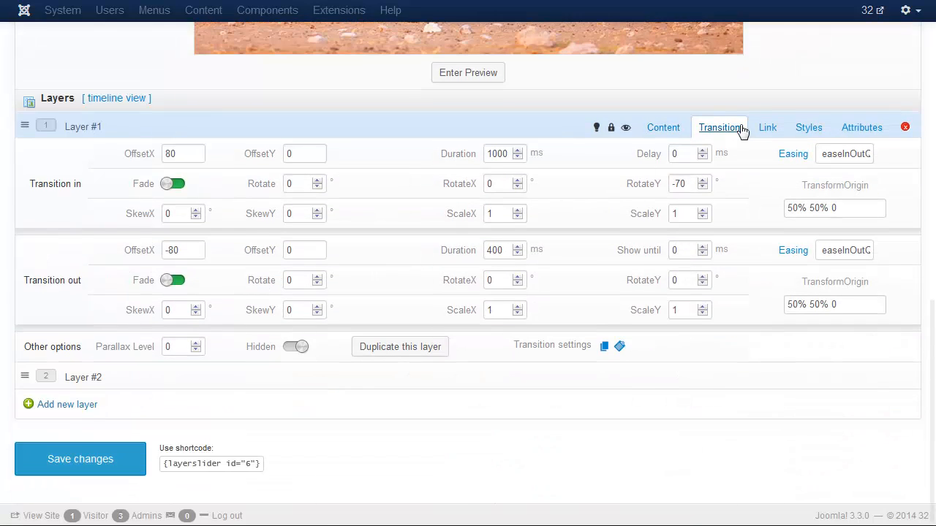
pyautogui.click(662, 127)
pyautogui.write('Elep')
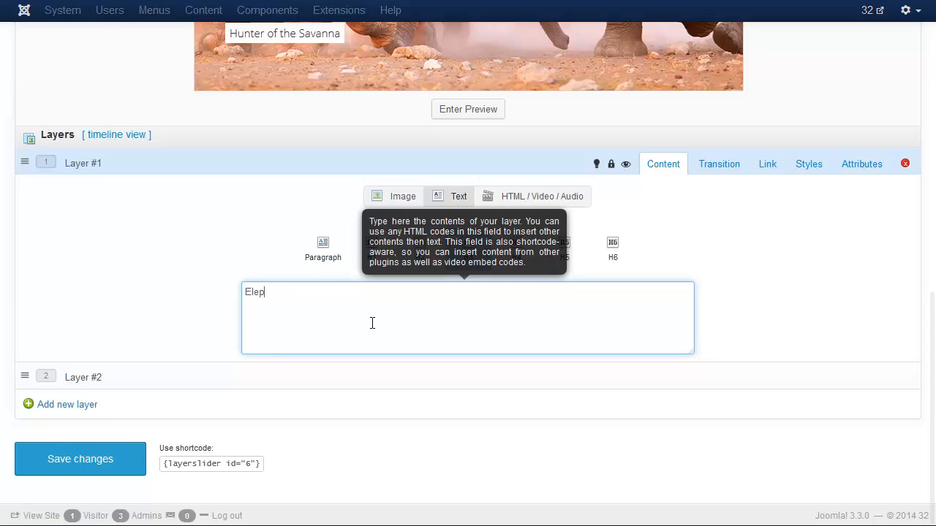
pyautogui.write('hant')
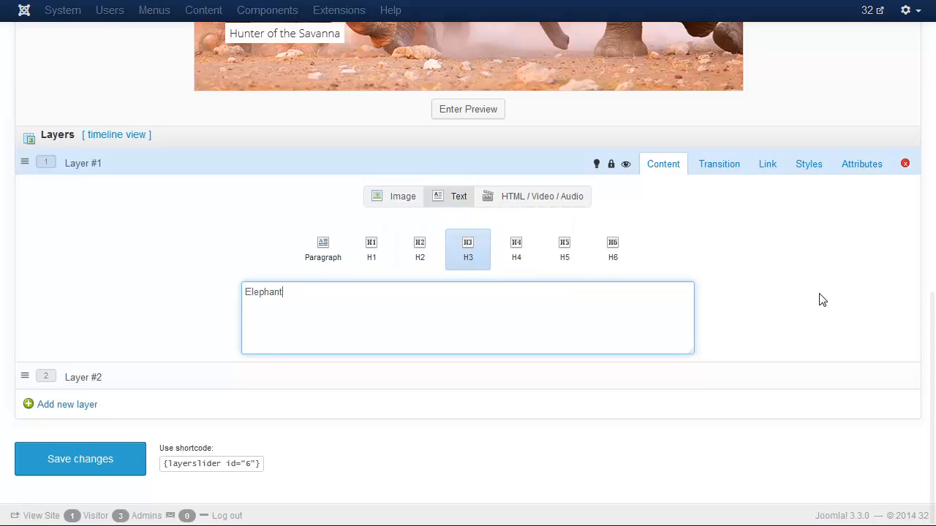
pyautogui.scroll(3)
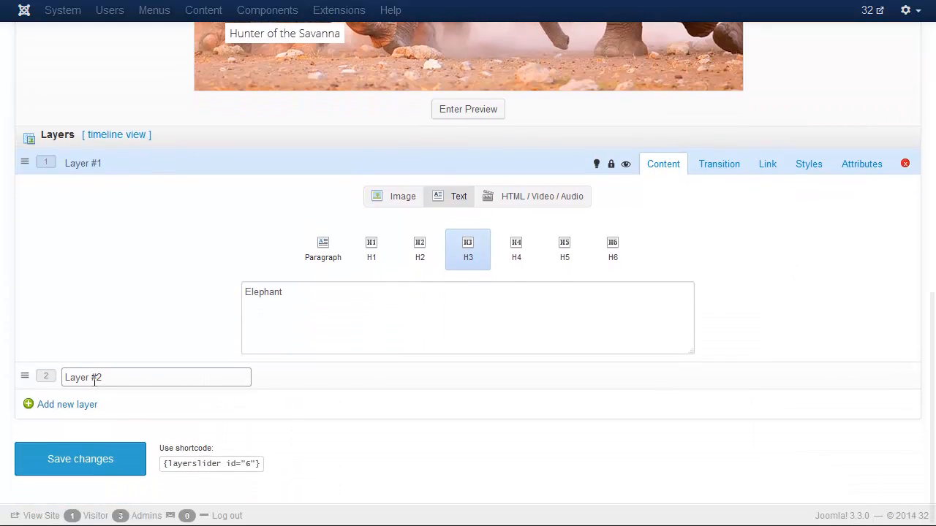
pyautogui.click(293, 405)
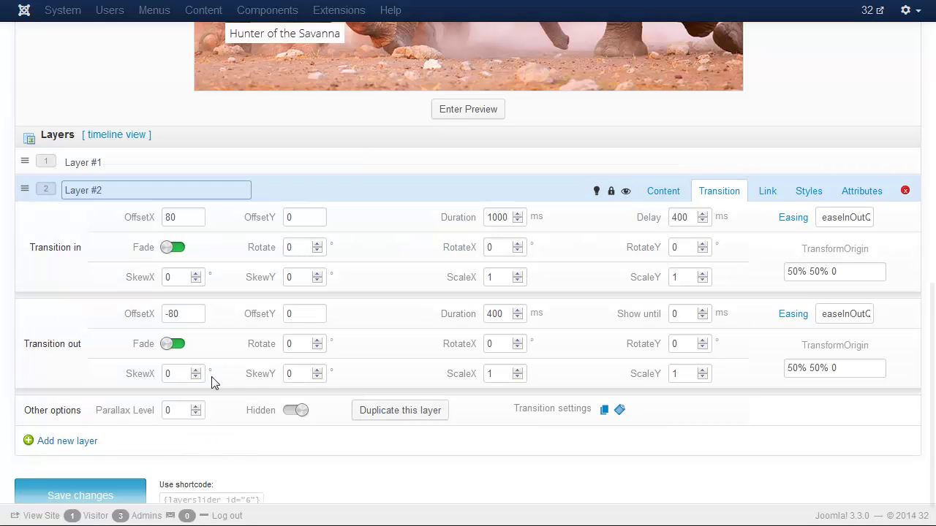
pyautogui.moveTo(585, 220)
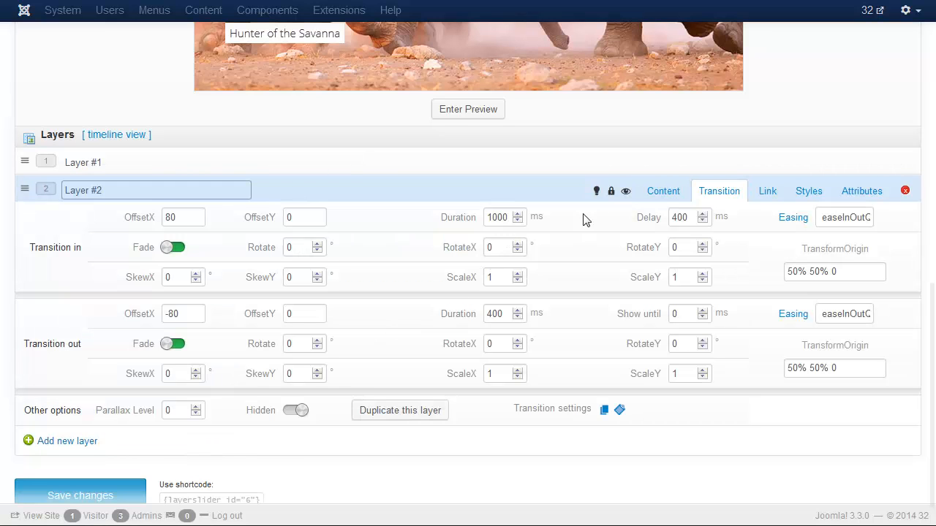
pyautogui.click(663, 190)
pyautogui.write('The giant of the Sub-Sahara')
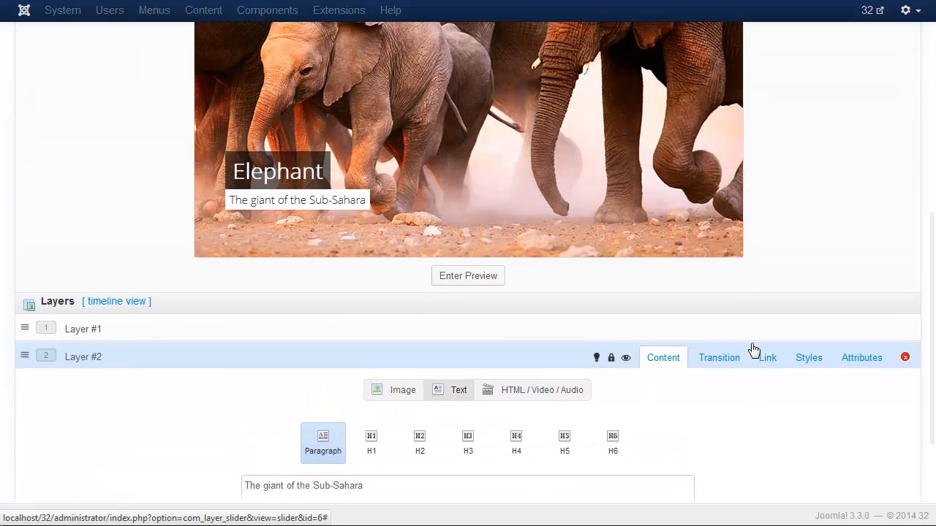
pyautogui.click(467, 275)
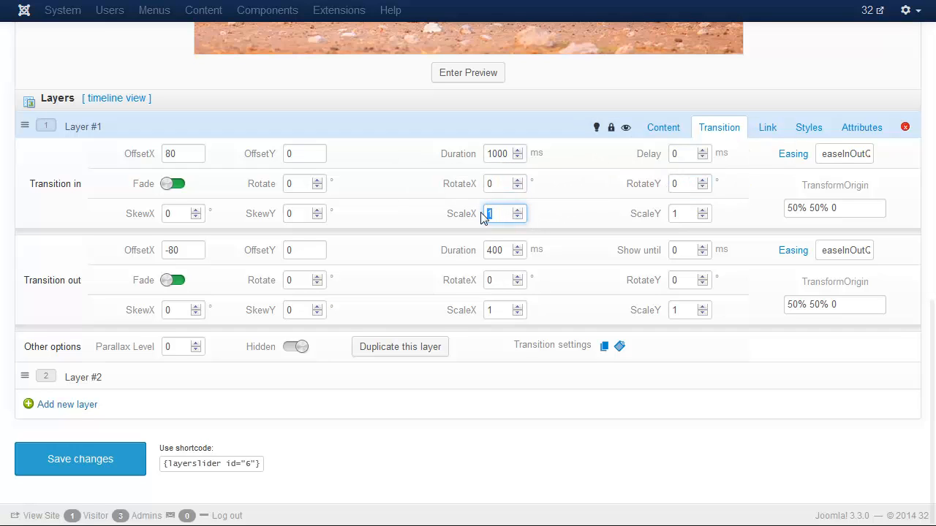
# Step: Set Layer #1's entrance ScaleY to 0.5 and preview the slide
pyautogui.write('0.5')
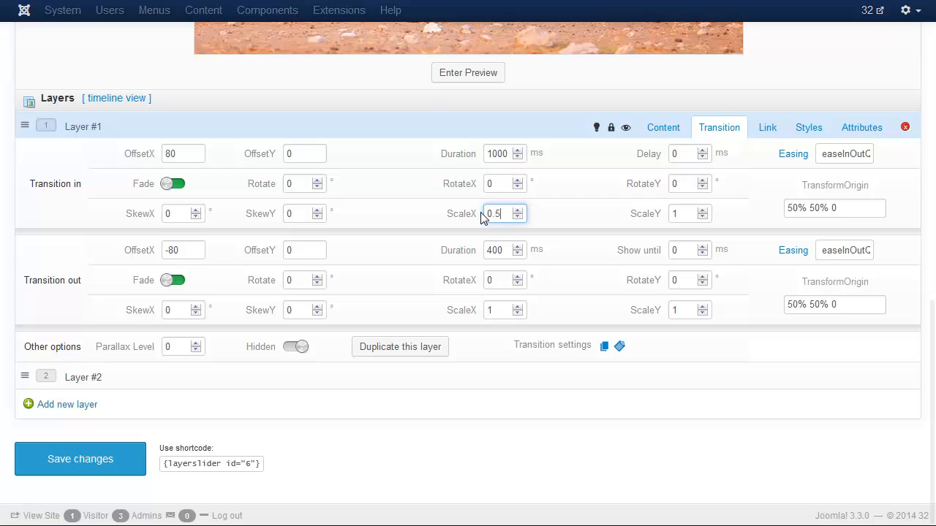
pyautogui.moveTo(354, 193)
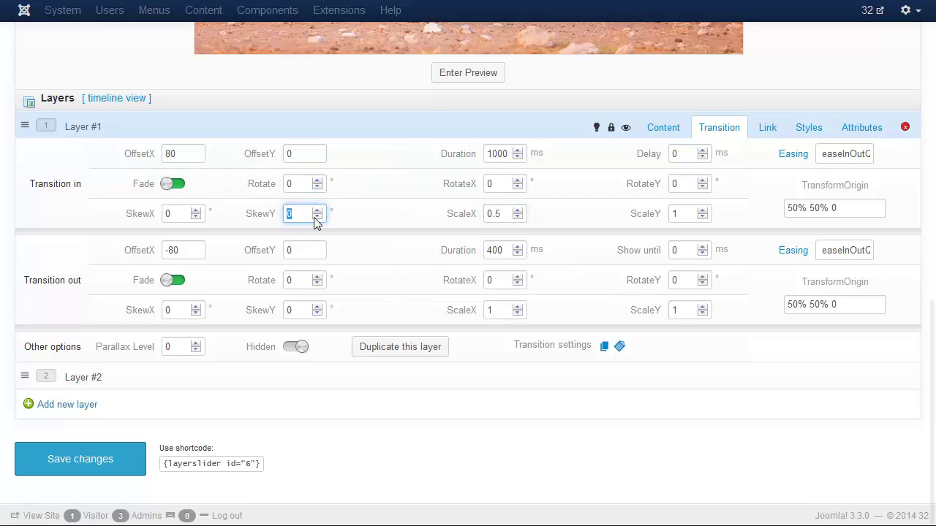
pyautogui.click(684, 213)
pyautogui.write('0.5')
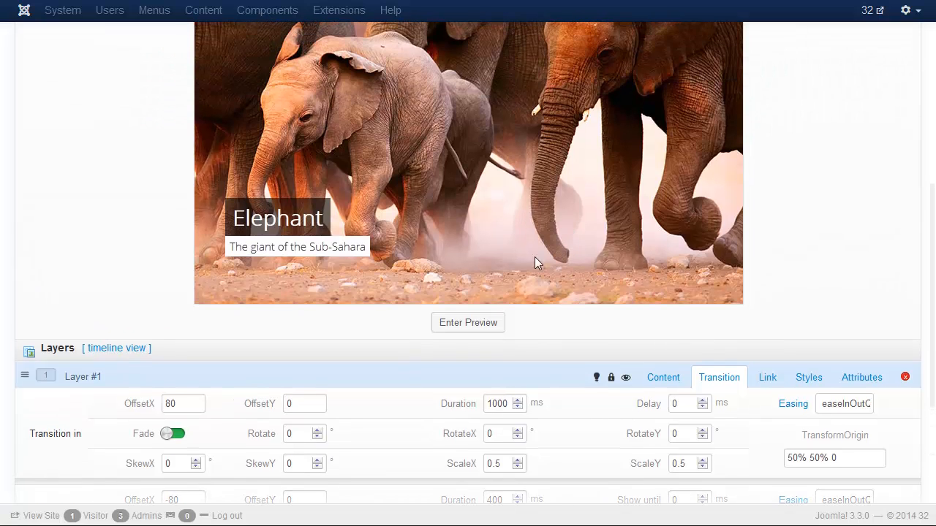
pyautogui.click(467, 322)
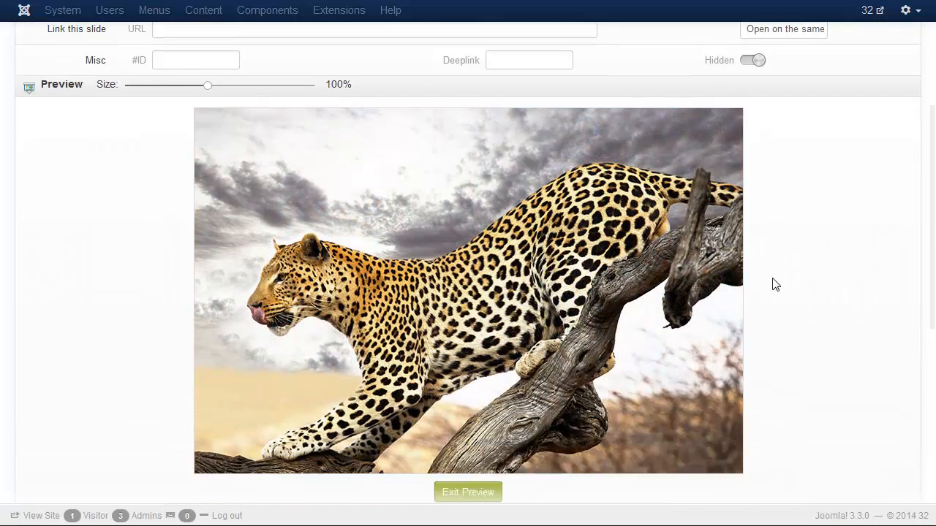
pyautogui.scroll(-3)
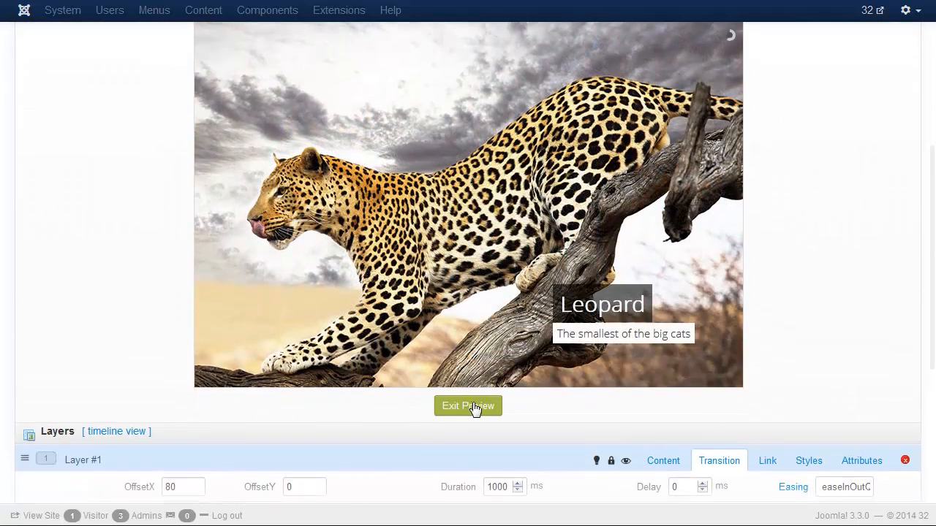
pyautogui.click(467, 406)
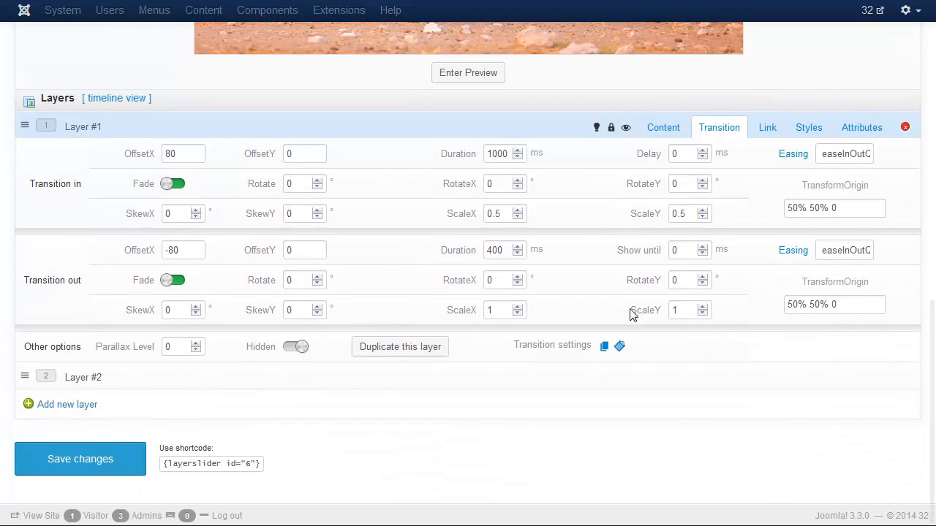
# Step: Set the incoming OffsetX to 0 and preview the entrance again
pyautogui.click(182, 154)
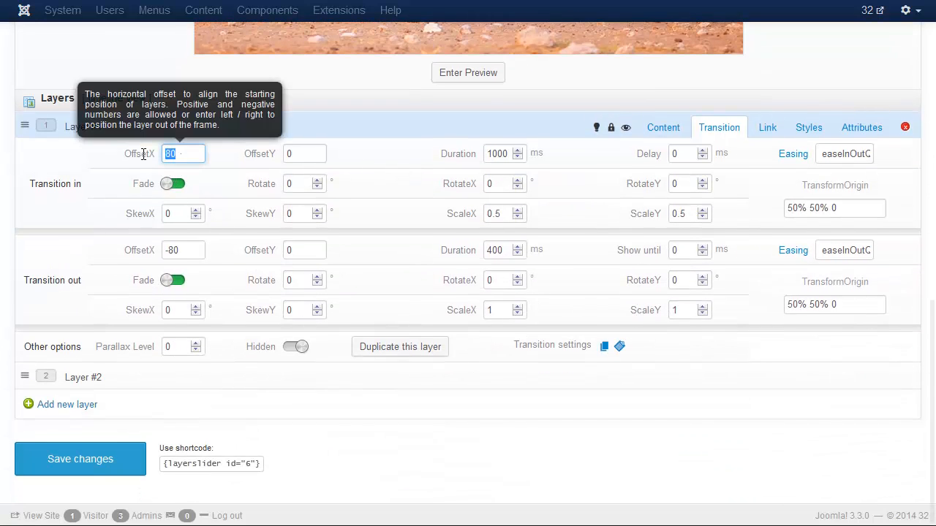
pyautogui.write('0')
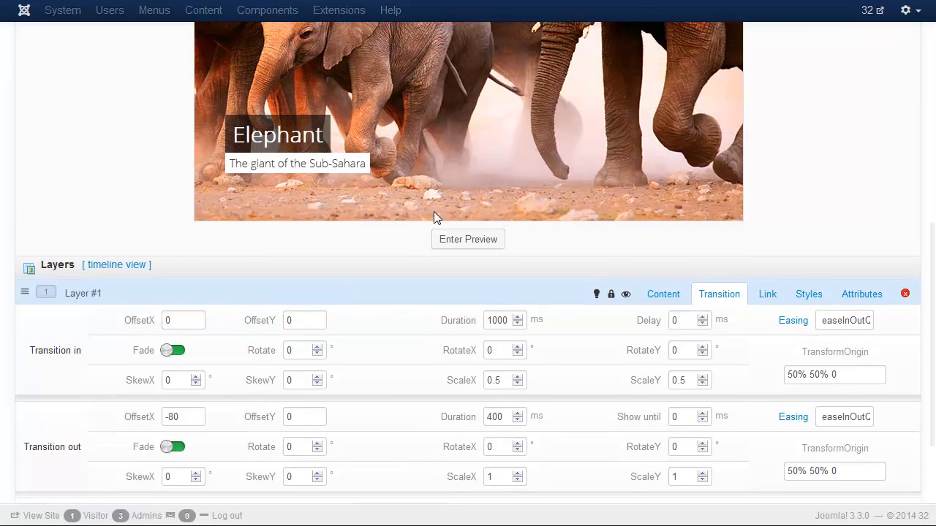
pyautogui.click(467, 239)
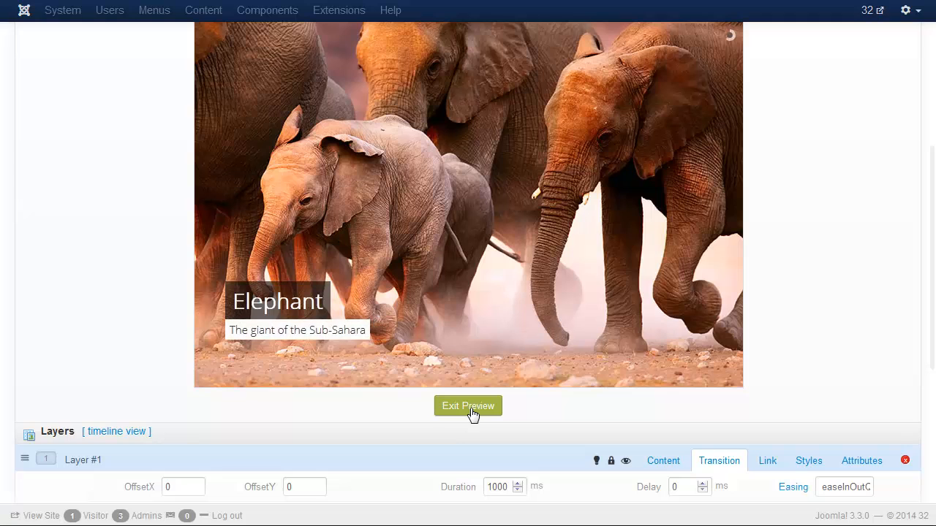
pyautogui.click(467, 406)
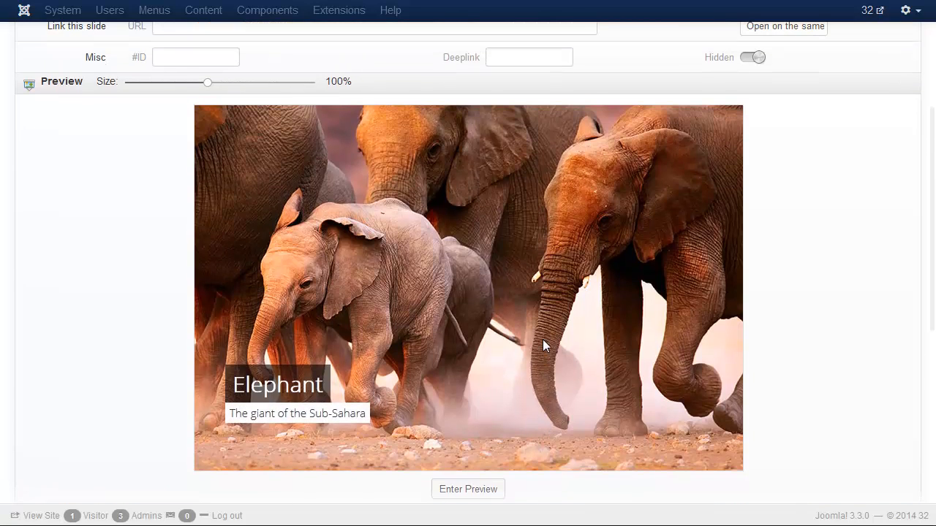
# Step: Preview the leopard slide on Slide #1
pyautogui.scroll(3)
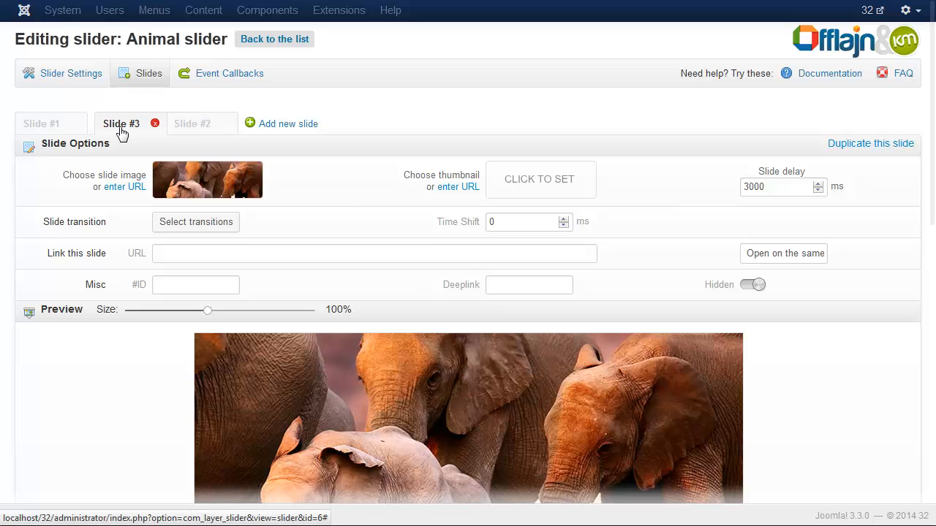
pyautogui.click(41, 123)
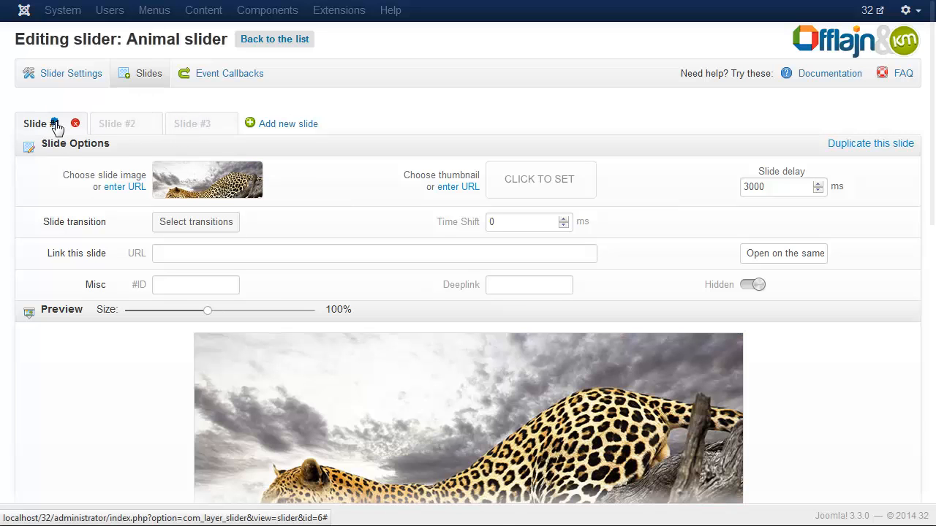
pyautogui.scroll(-3)
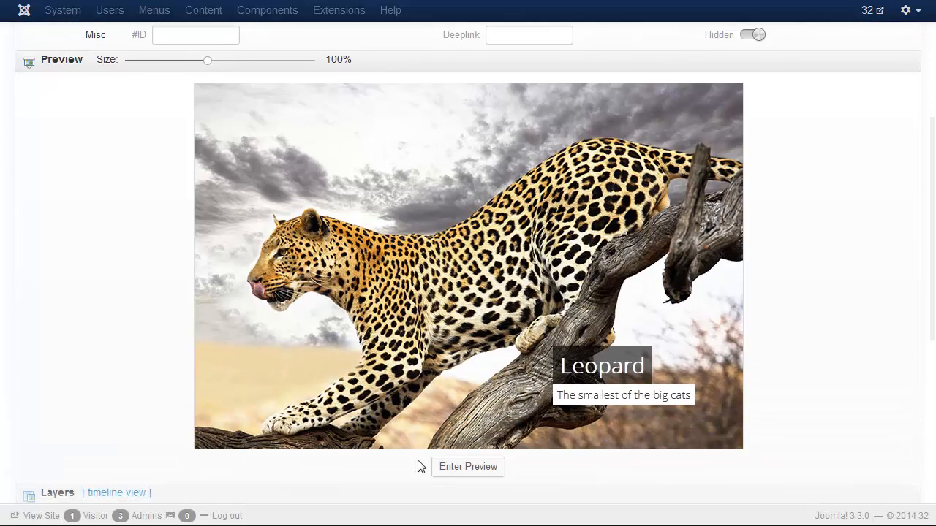
pyautogui.click(467, 466)
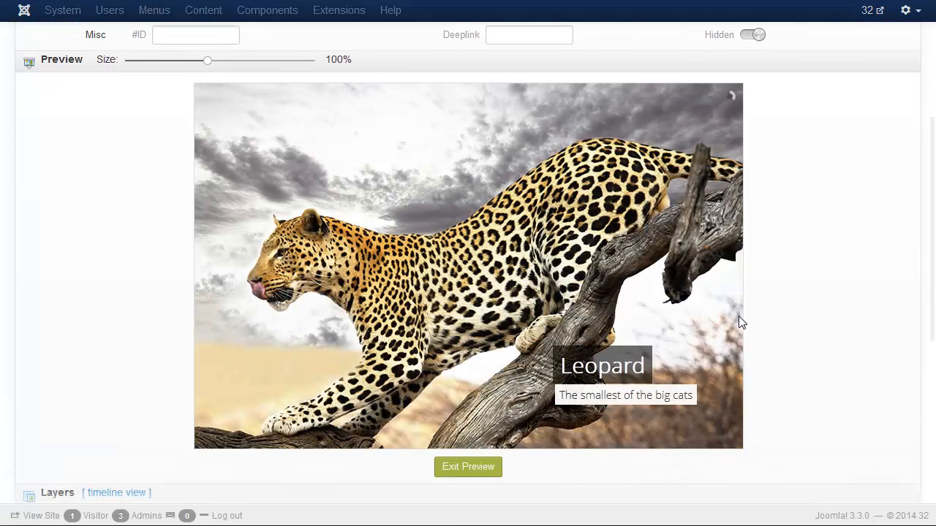
pyautogui.moveTo(780, 310)
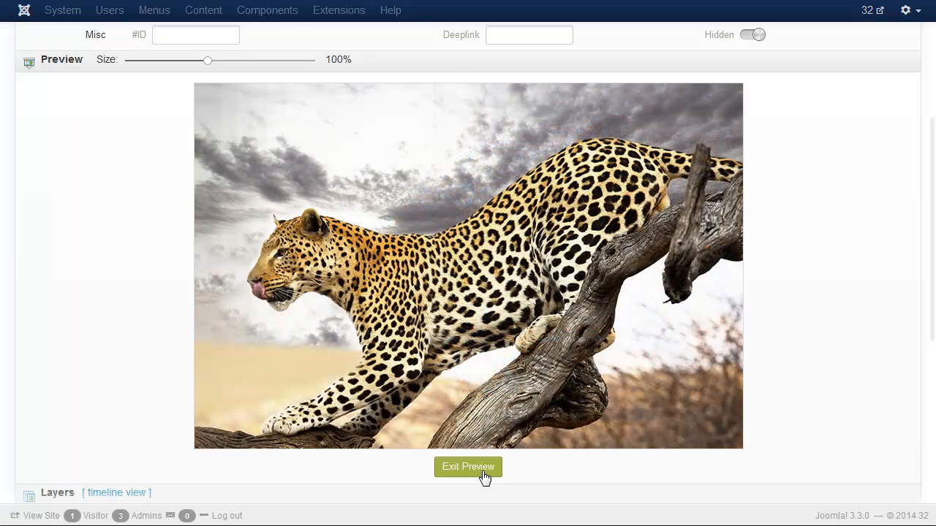
pyautogui.click(468, 466)
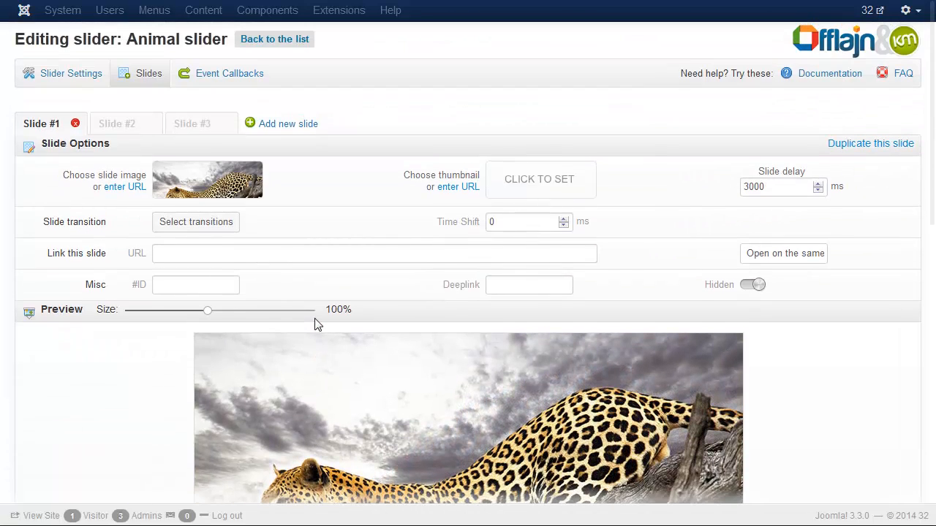
# Step: Return to the LayerSlider sliders list
pyautogui.scroll(-3)
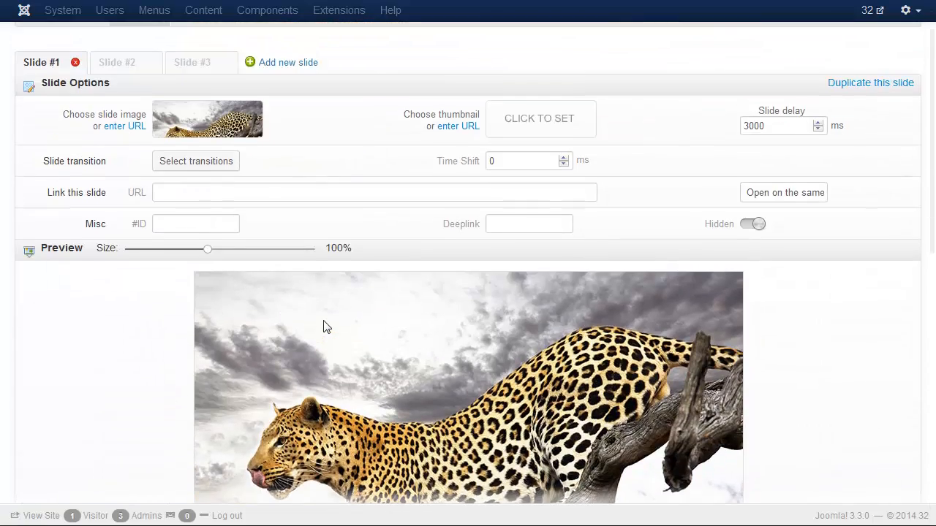
pyautogui.scroll(3)
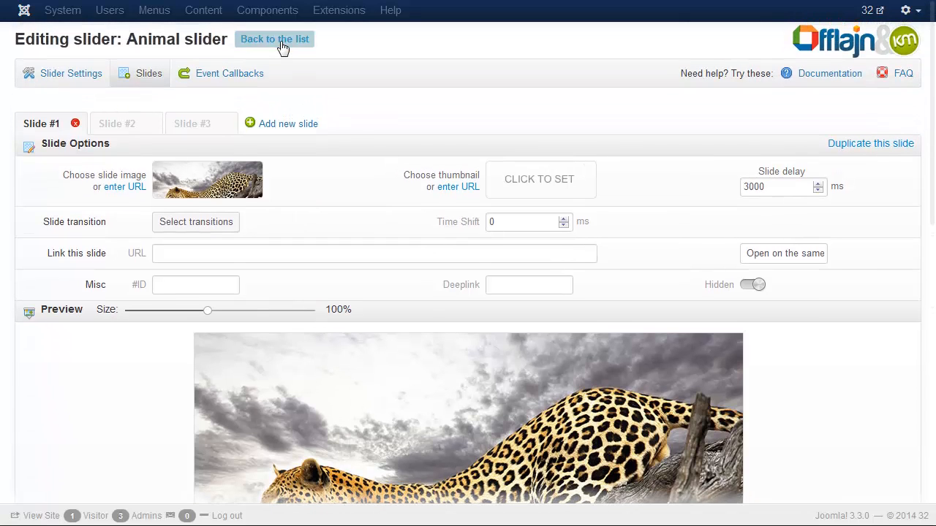
pyautogui.click(274, 39)
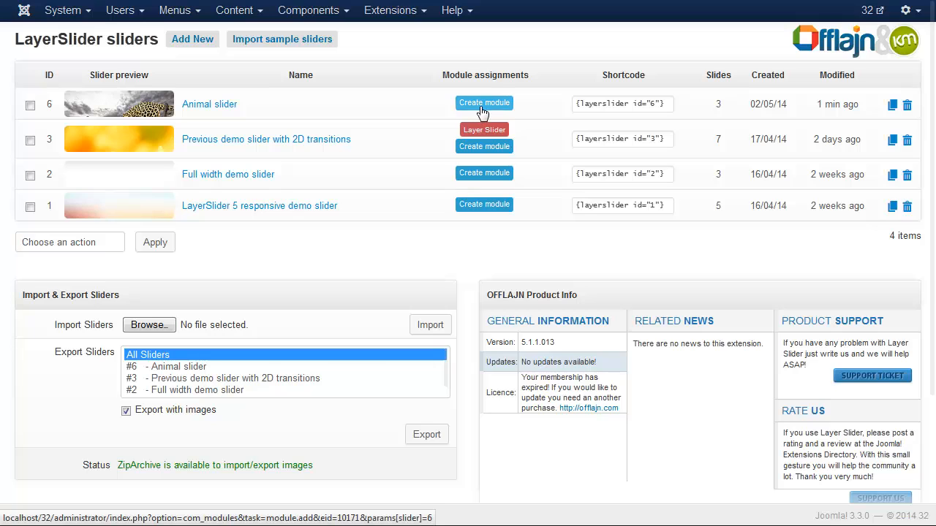
# Step: Create and save an 'Animal slider' module in position Breadcrumbs [position-2]
pyautogui.click(484, 102)
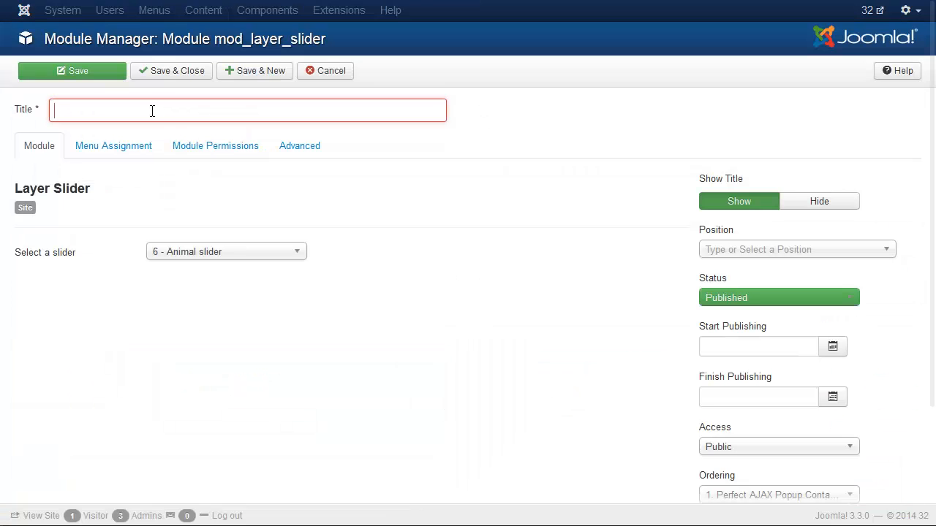
pyautogui.write('Animal slider')
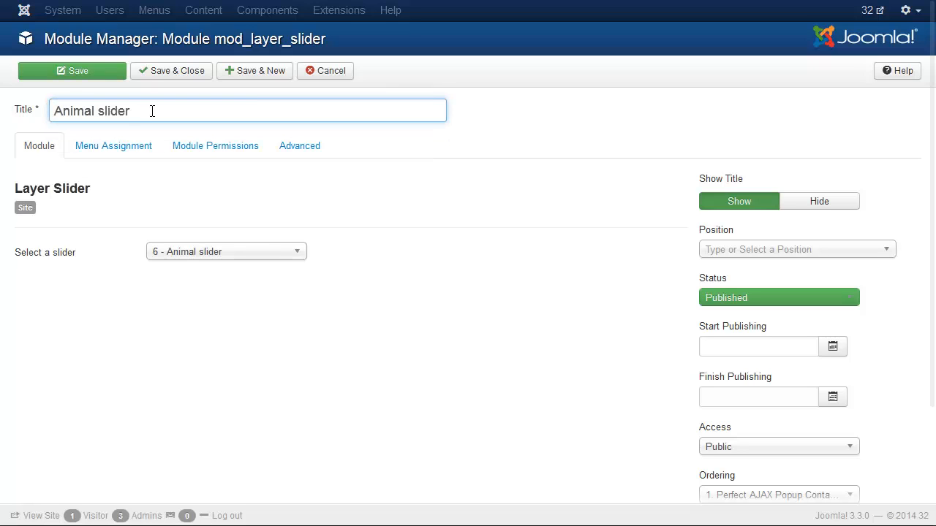
pyautogui.click(795, 250)
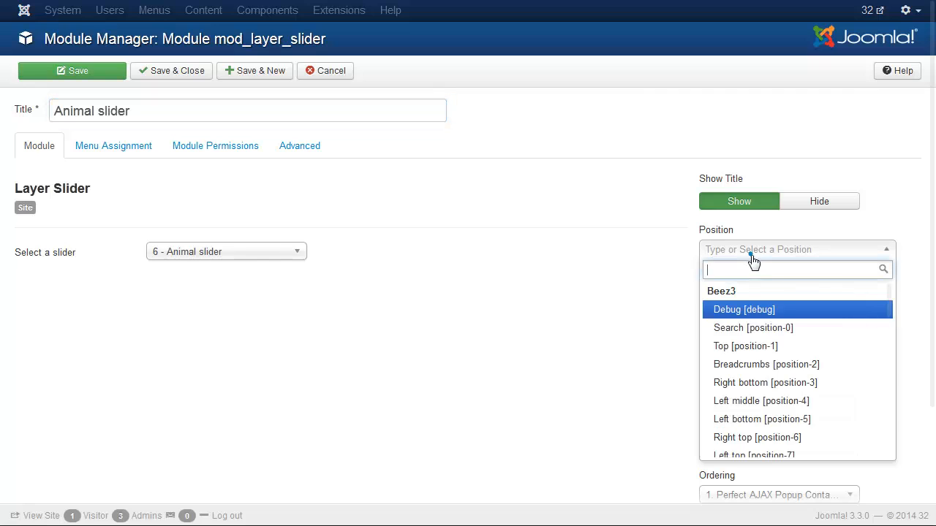
pyautogui.write('pos')
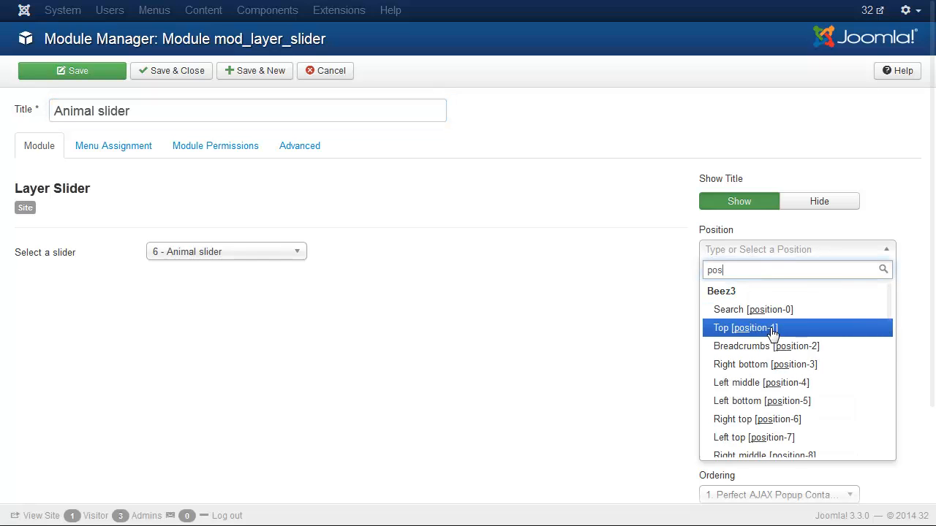
pyautogui.click(766, 346)
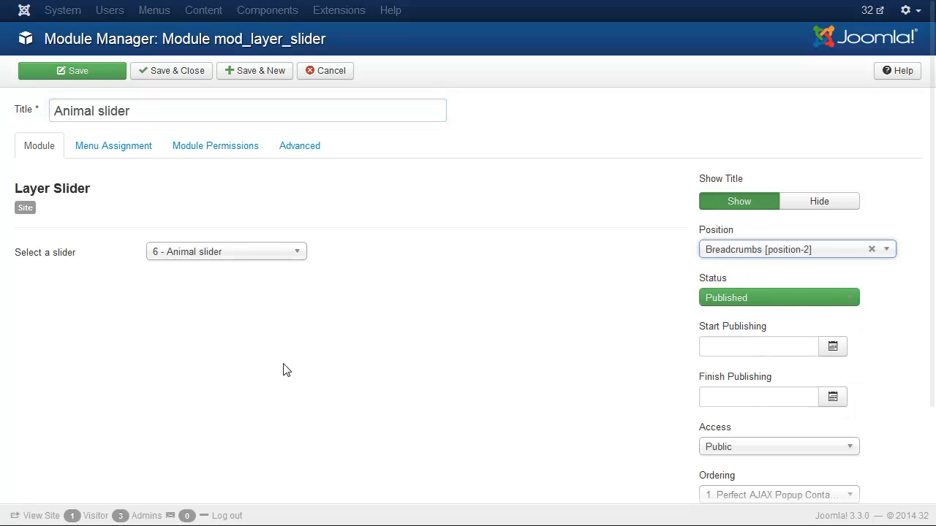
pyautogui.click(71, 70)
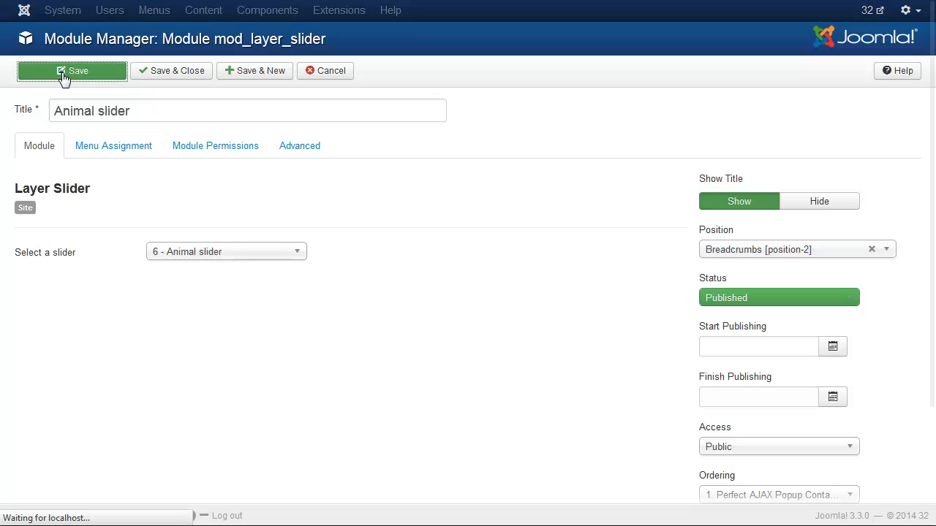